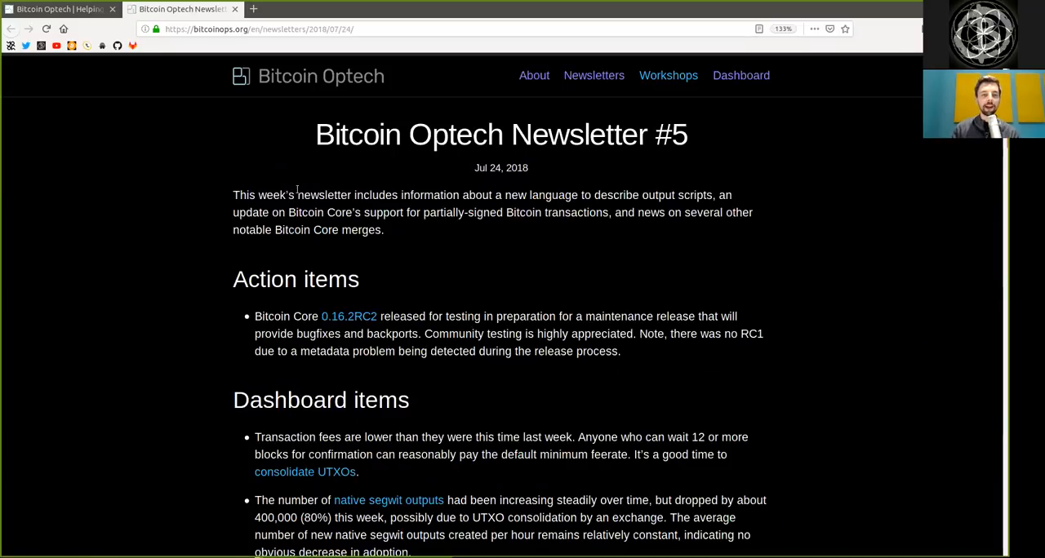
# Highlight phrases in the introduction and Action items: 'testing', 'RC1', 'release process'
pyautogui.doubleClick(430, 196)
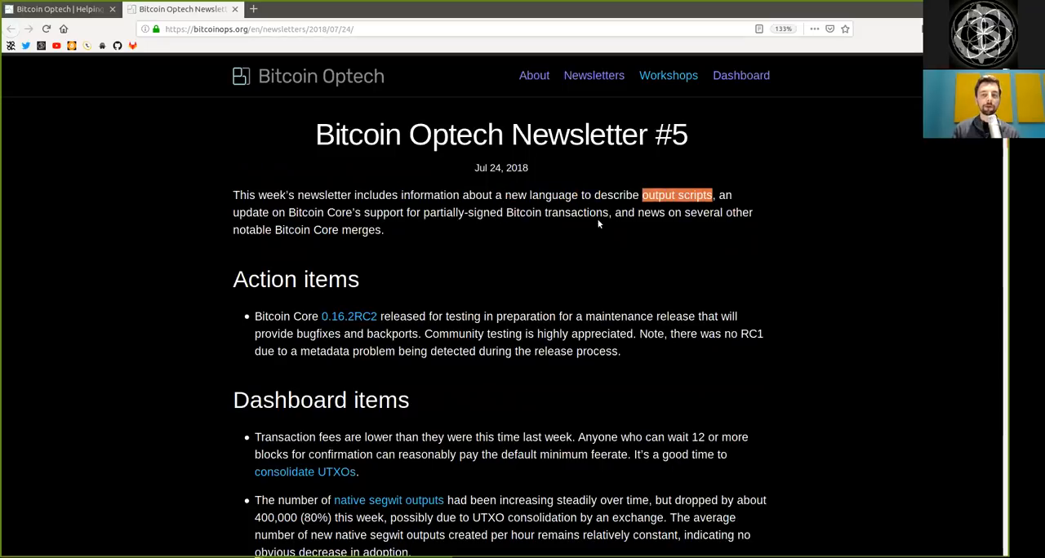
pyautogui.moveTo(288, 212); pyautogui.dragTo(382, 229)
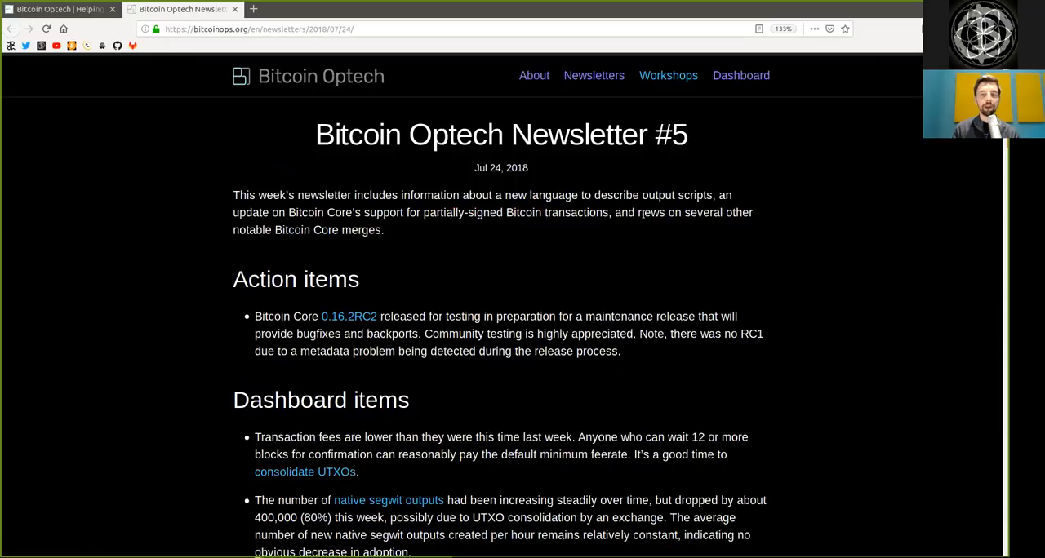
pyautogui.moveTo(684, 212); pyautogui.dragTo(751, 212)
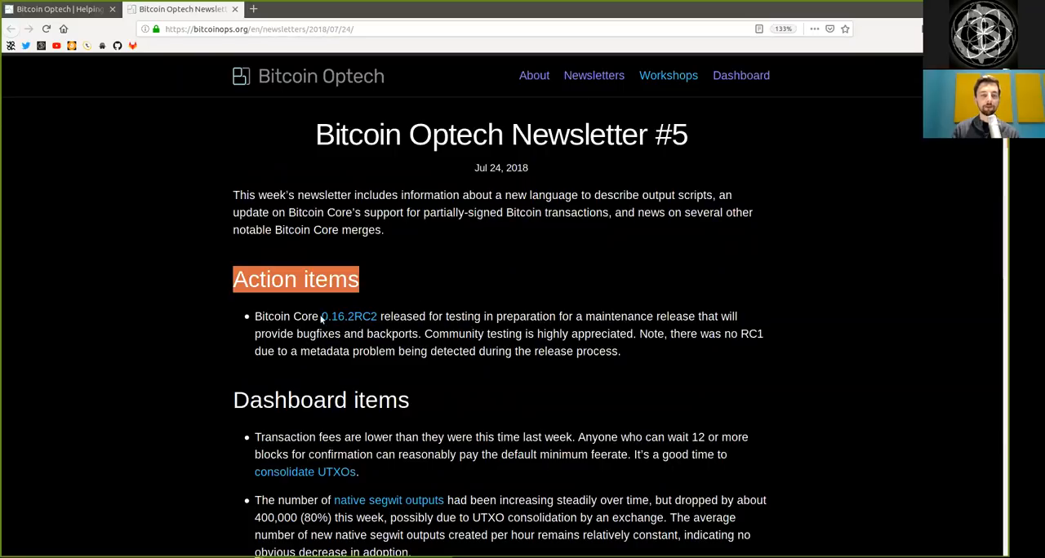
pyautogui.moveTo(349, 317)
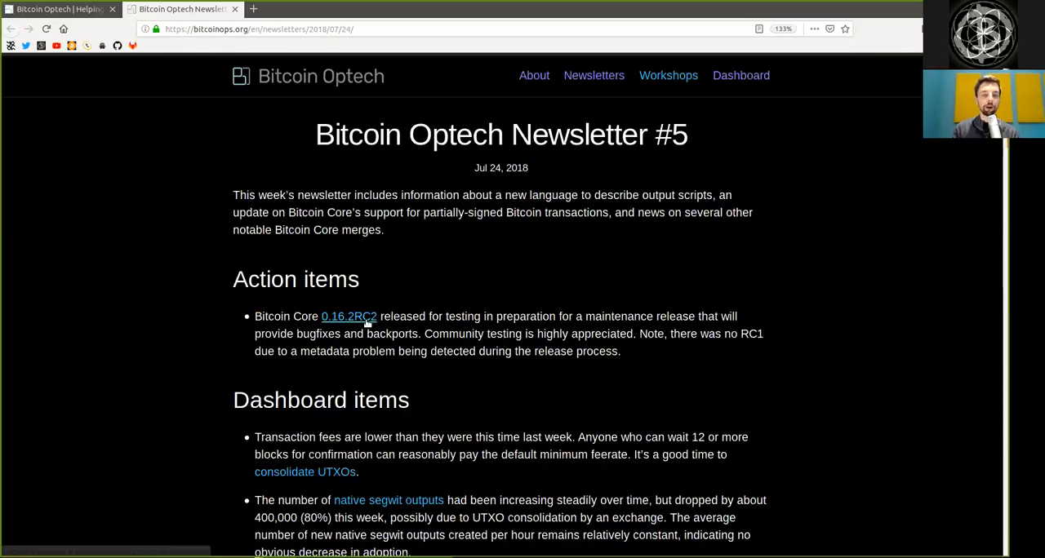
pyautogui.moveTo(462, 313)
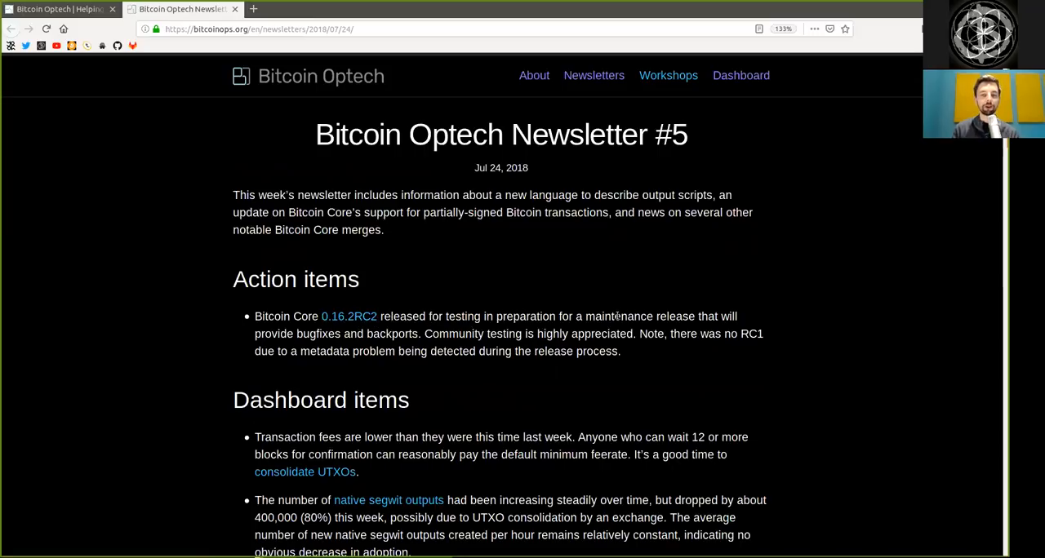
pyautogui.moveTo(262, 333)
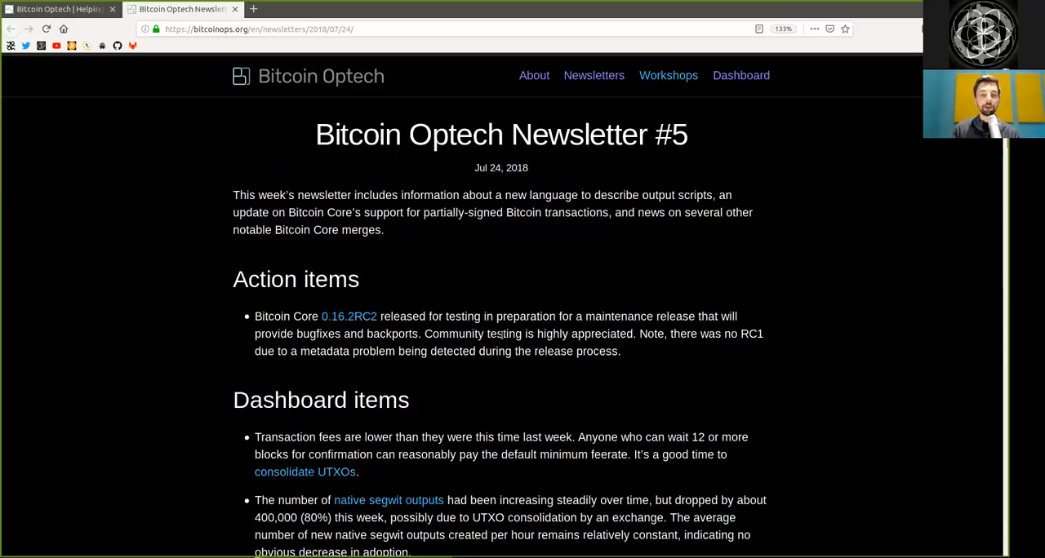
pyautogui.doubleClick(584, 333)
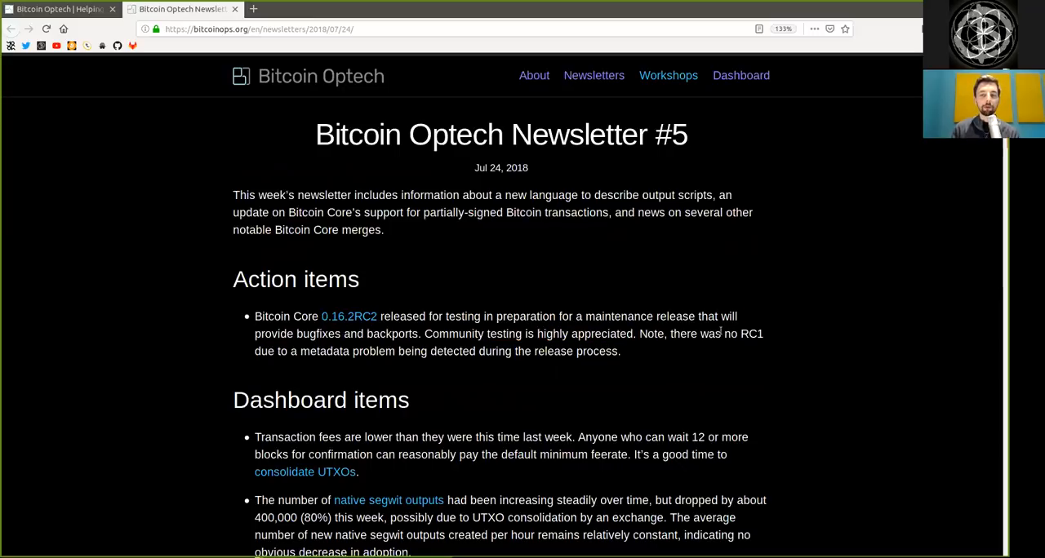
pyautogui.doubleClick(751, 333)
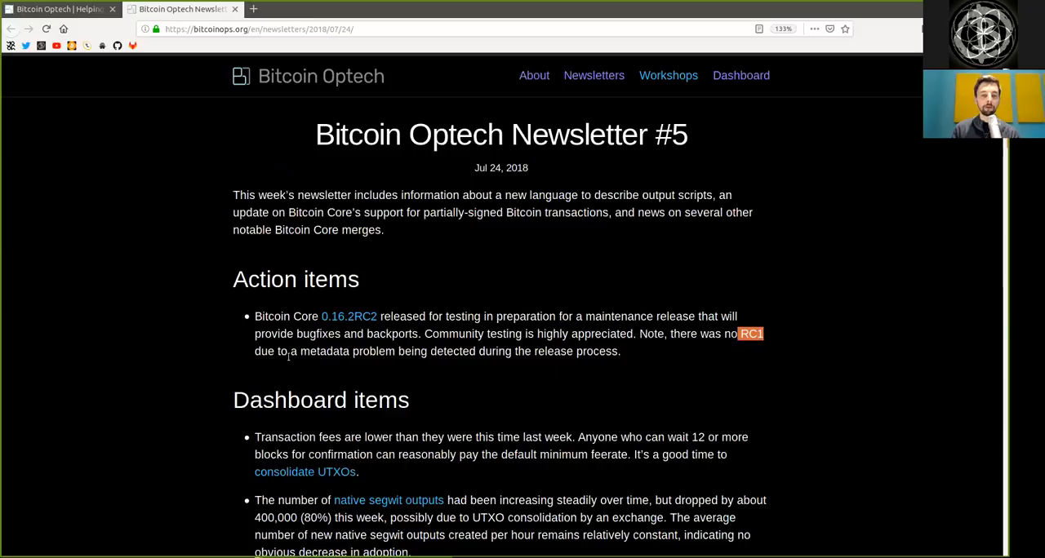
pyautogui.doubleClick(372, 351)
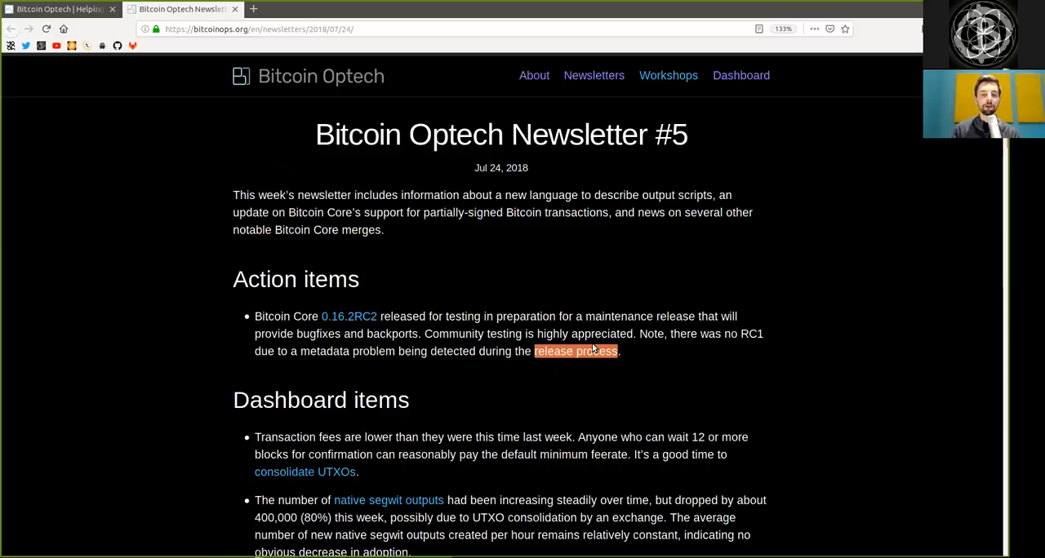
# Read the Dashboard items, highlighting 'lower', '12', the fee sentence and native segwit words
pyautogui.scroll(-3)
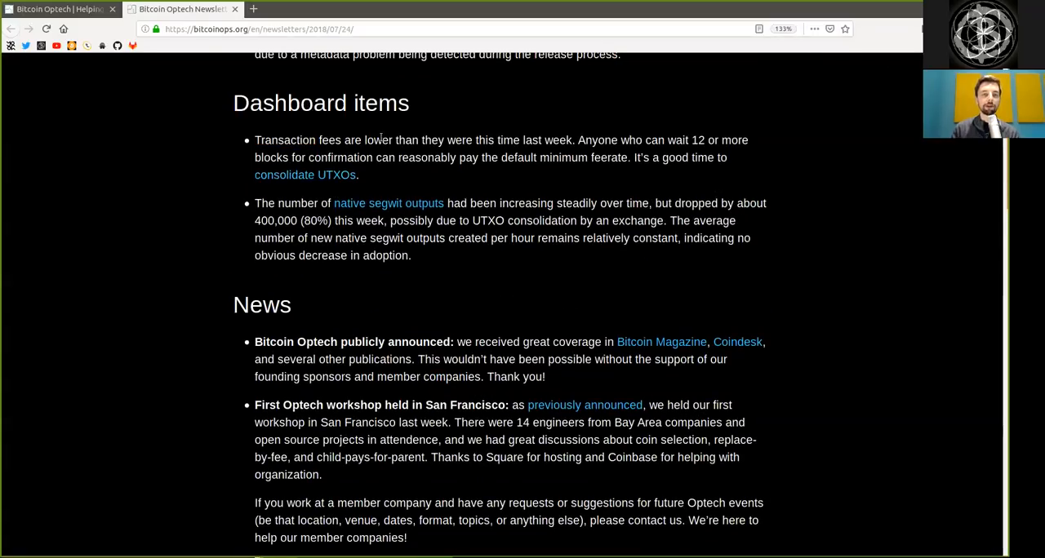
pyautogui.doubleClick(379, 141)
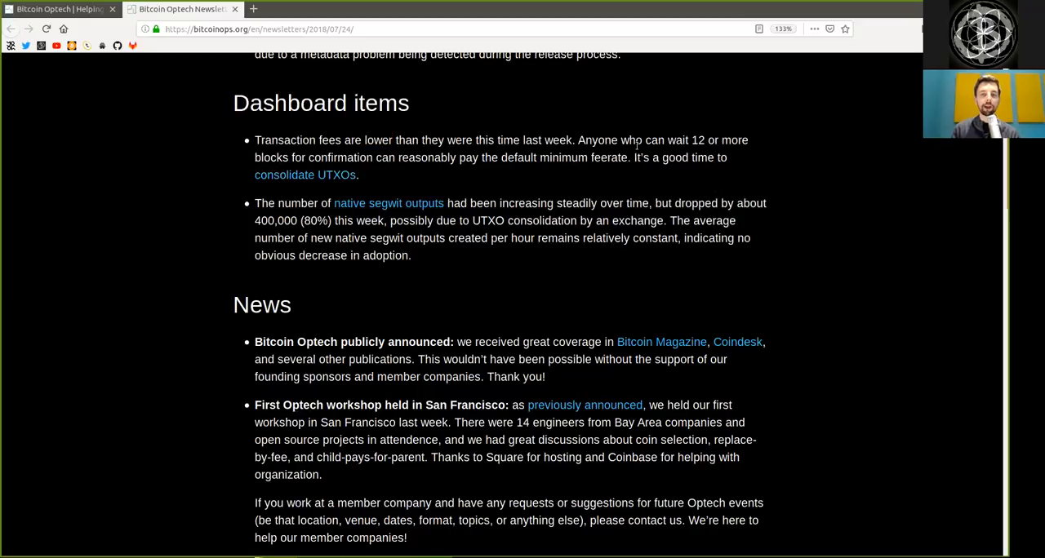
pyautogui.doubleClick(699, 140)
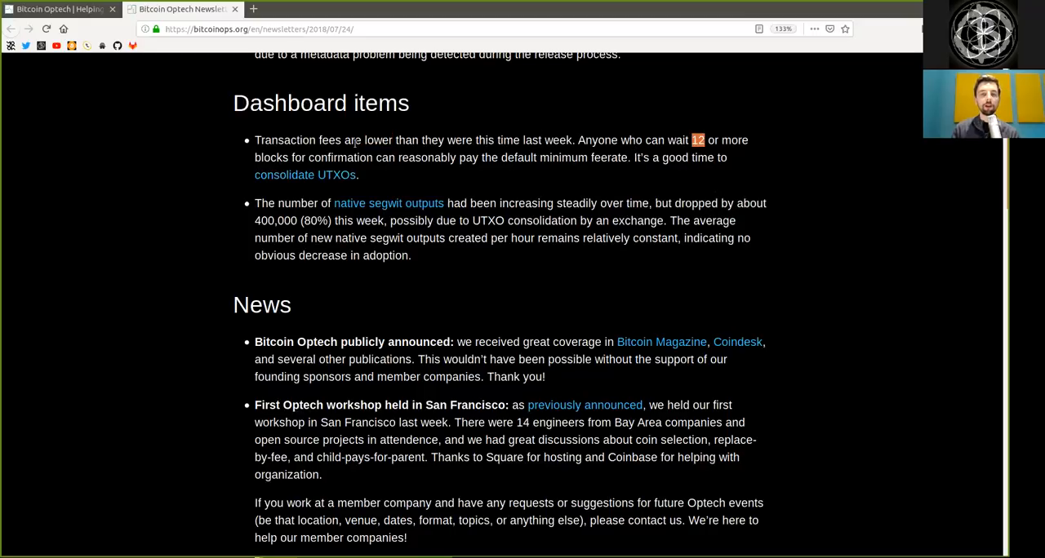
pyautogui.doubleClick(339, 159)
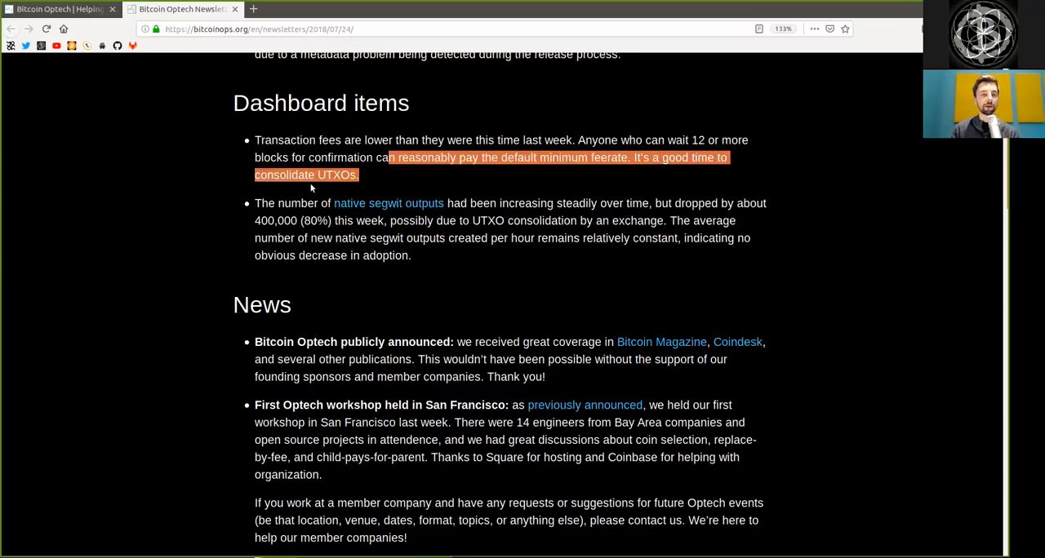
pyautogui.click(565, 221)
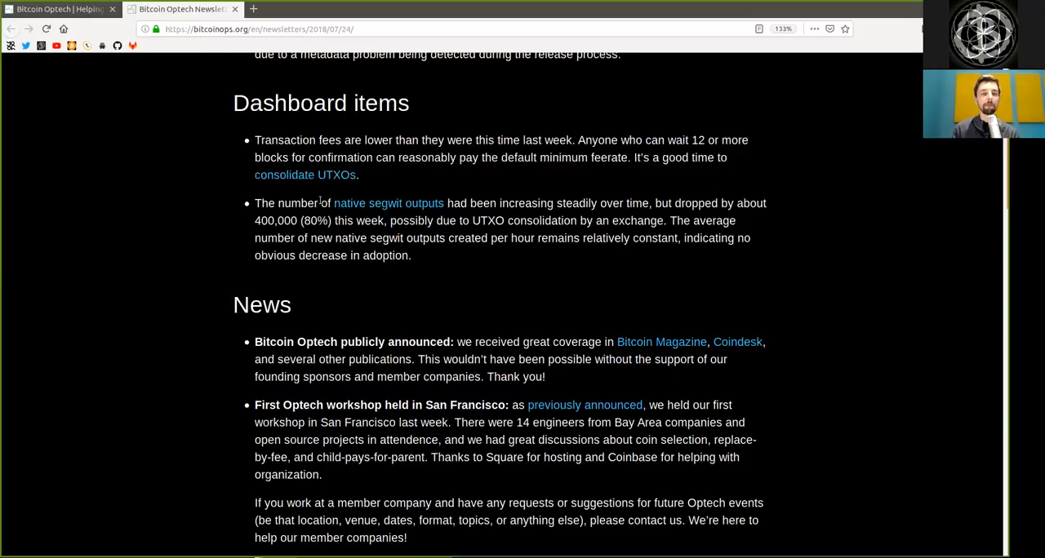
pyautogui.moveTo(278, 204); pyautogui.dragTo(467, 204)
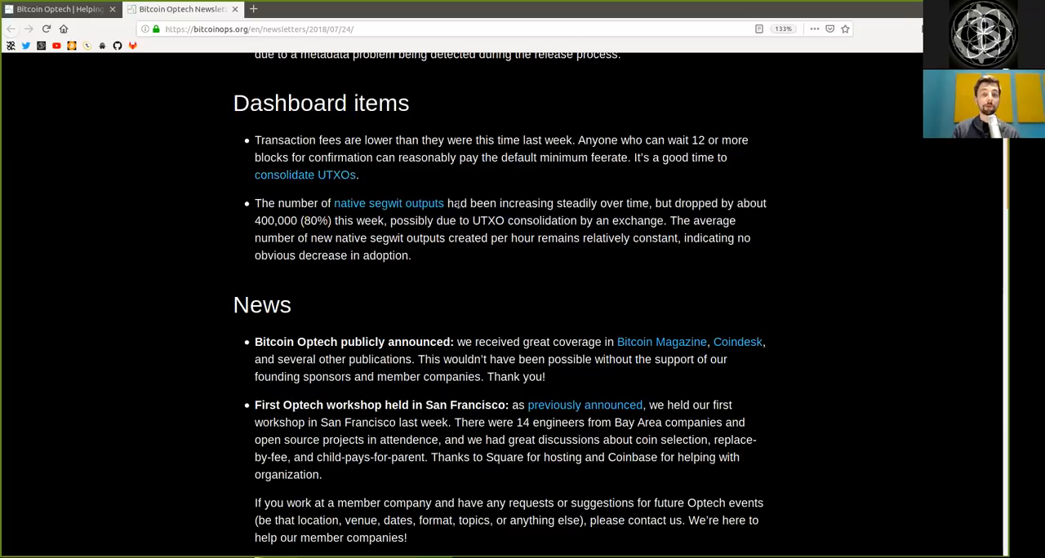
pyautogui.doubleClick(486, 220)
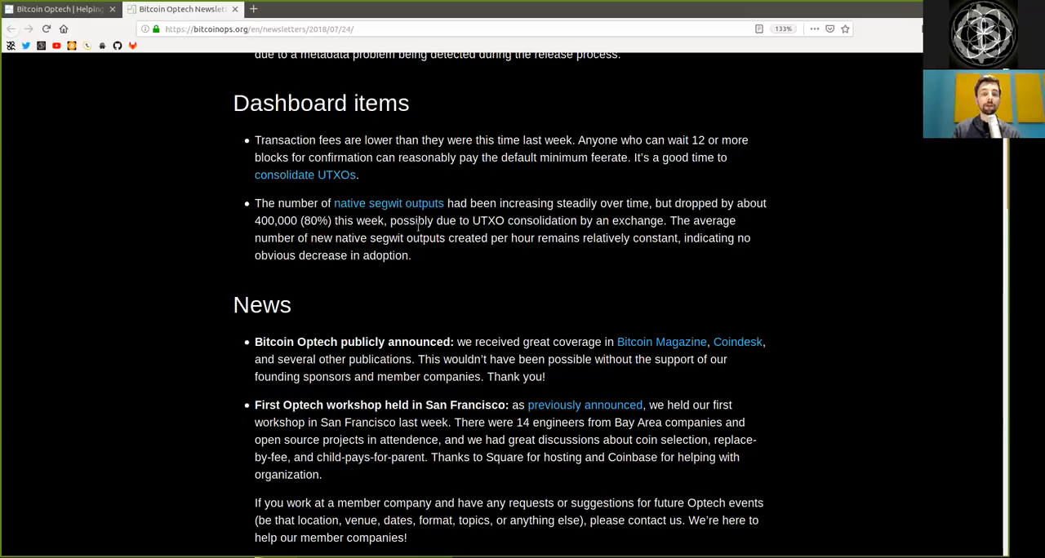
pyautogui.moveTo(586, 239)
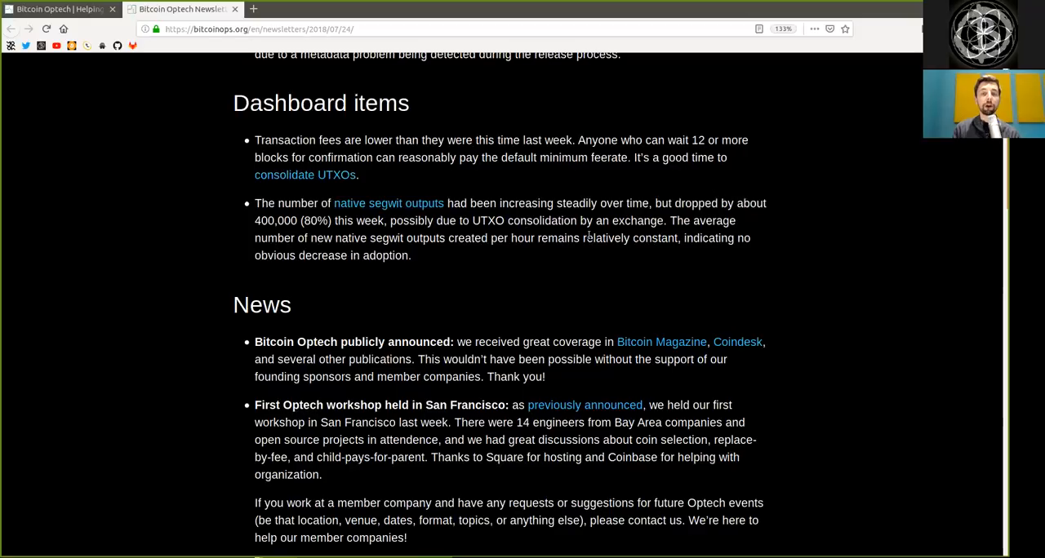
pyautogui.doubleClick(630, 238)
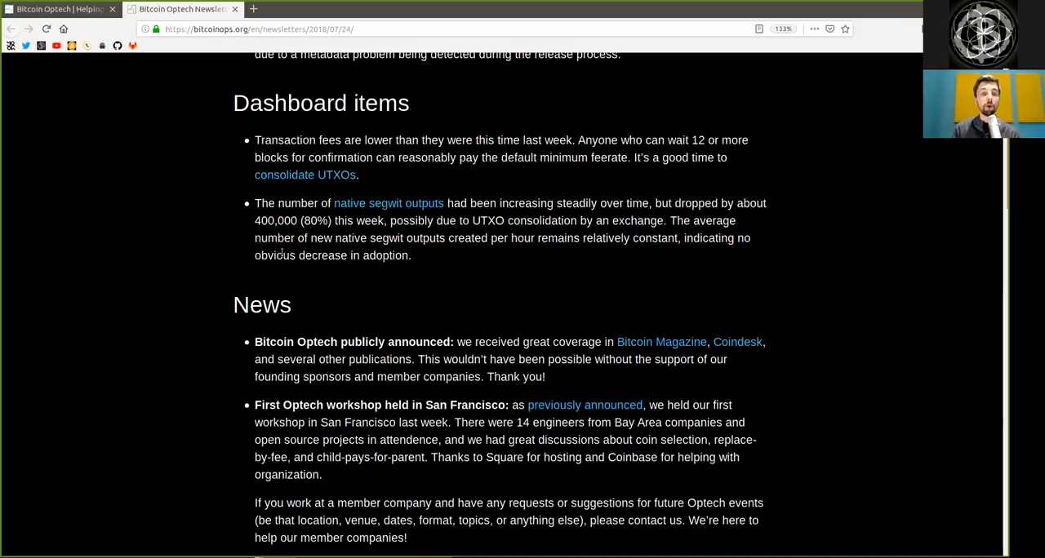
# Move down to the News section and highlight 'Thank you!' in the public announcement item
pyautogui.scroll(-3)
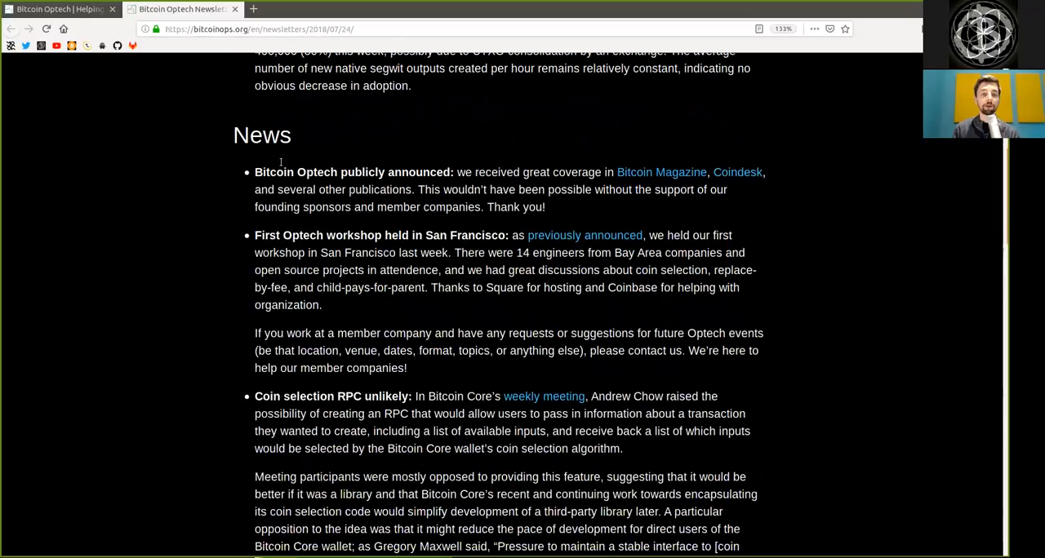
pyautogui.scroll(-3)
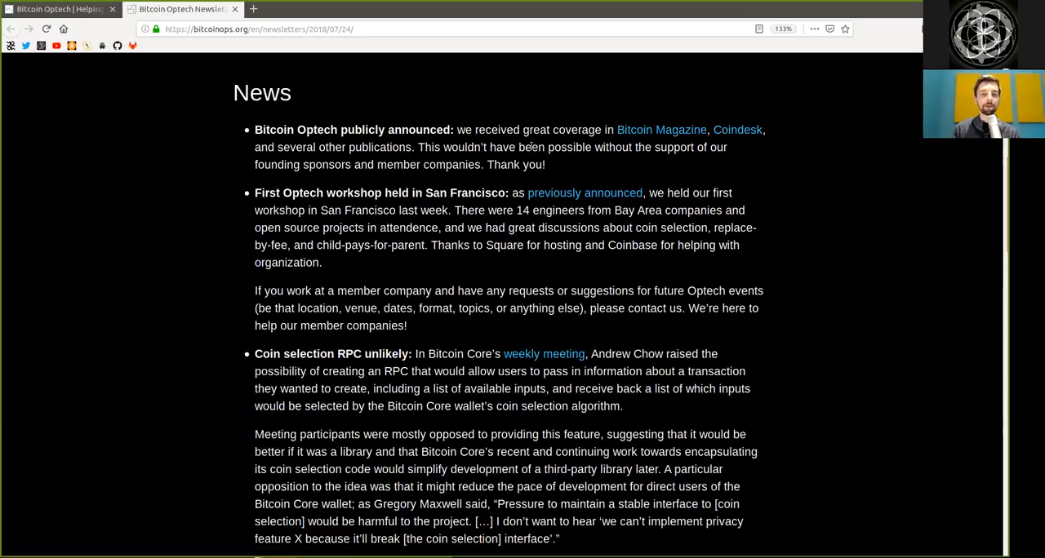
pyautogui.doubleClick(673, 147)
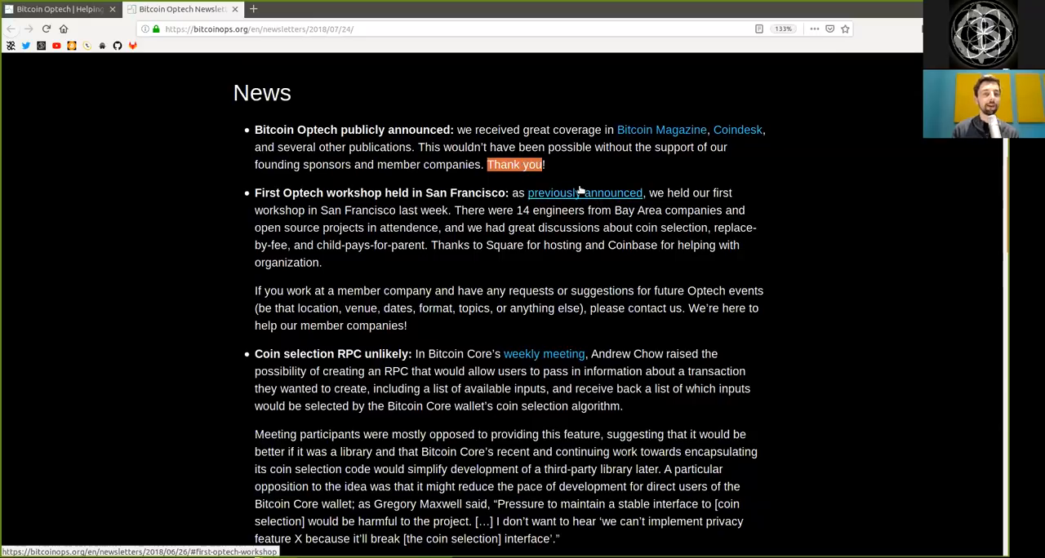
pyautogui.moveTo(301, 103)
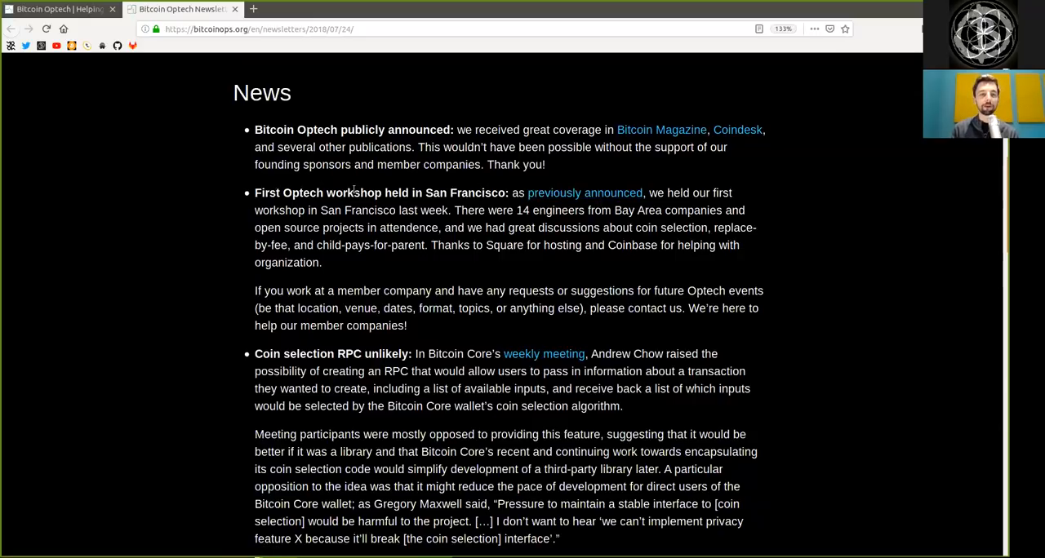
# Highlight 'coin selection' and 'child-pays-for-parent' in the San Francisco workshop item
pyautogui.doubleClick(442, 193)
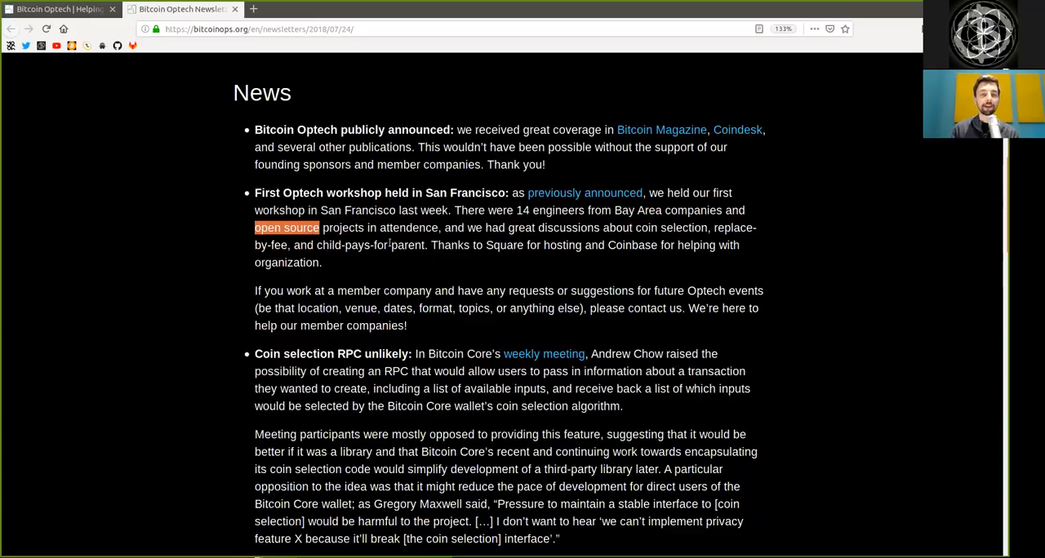
pyautogui.doubleClick(522, 229)
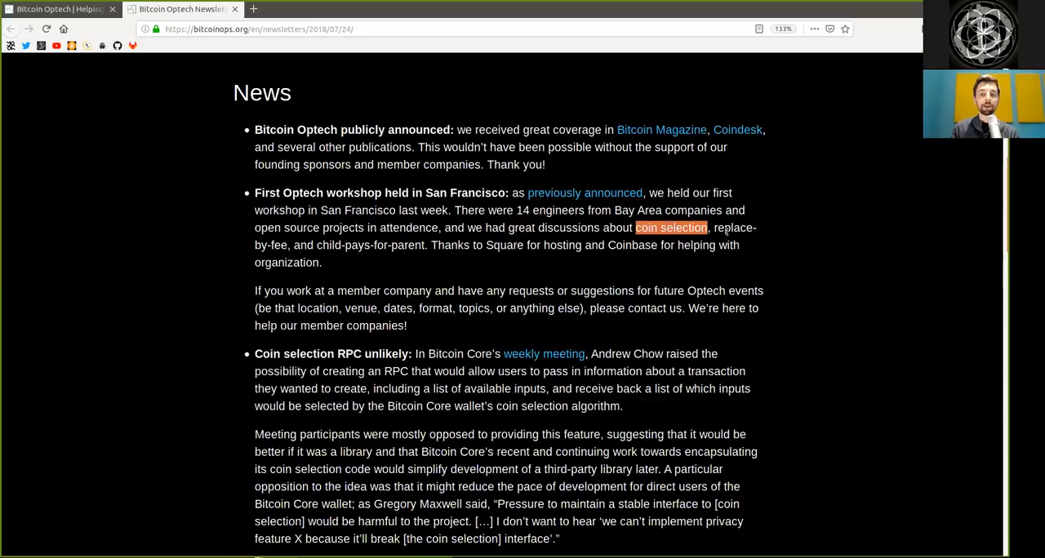
pyautogui.doubleClick(341, 245)
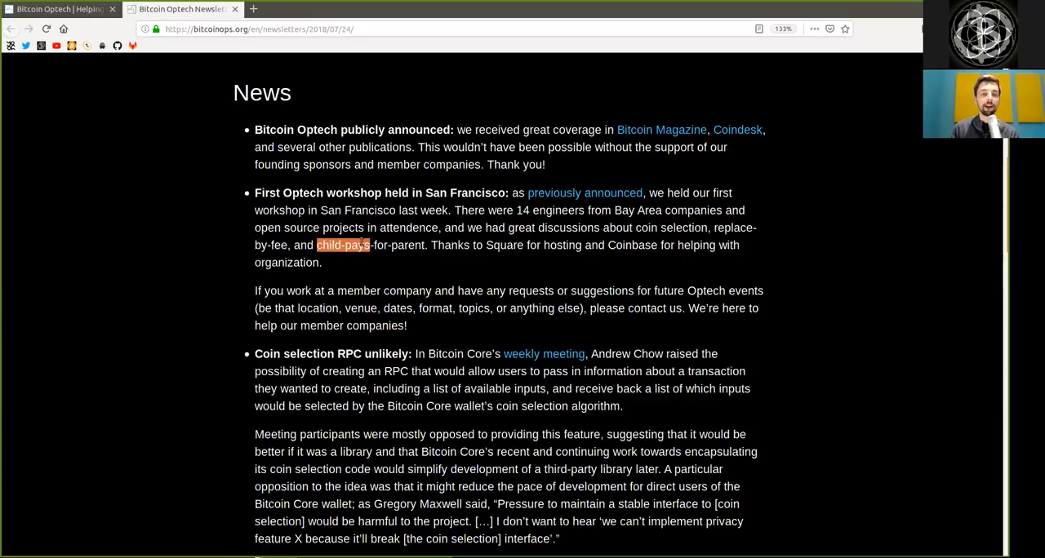
pyautogui.moveTo(317, 245); pyautogui.dragTo(424, 245)
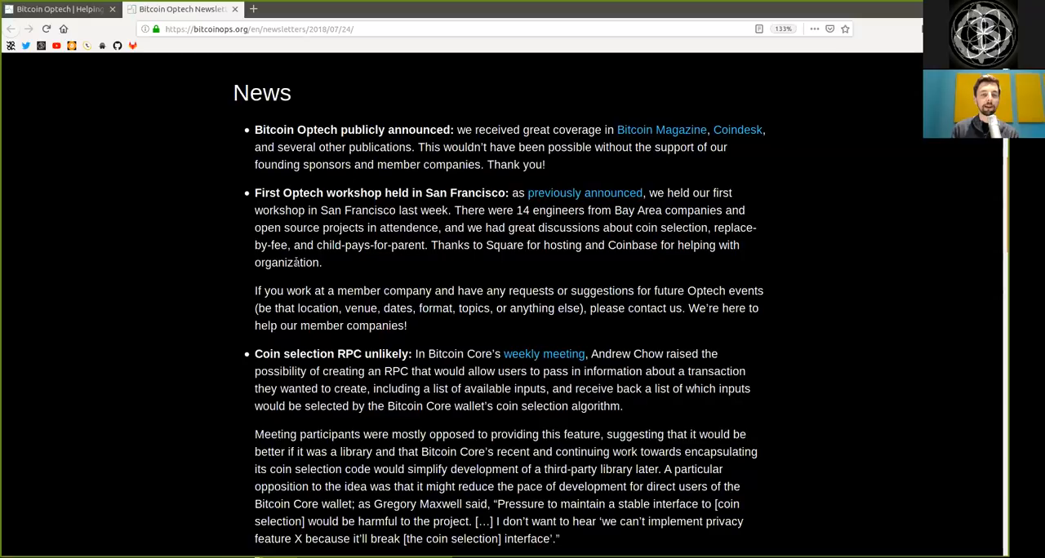
pyautogui.doubleClick(287, 261)
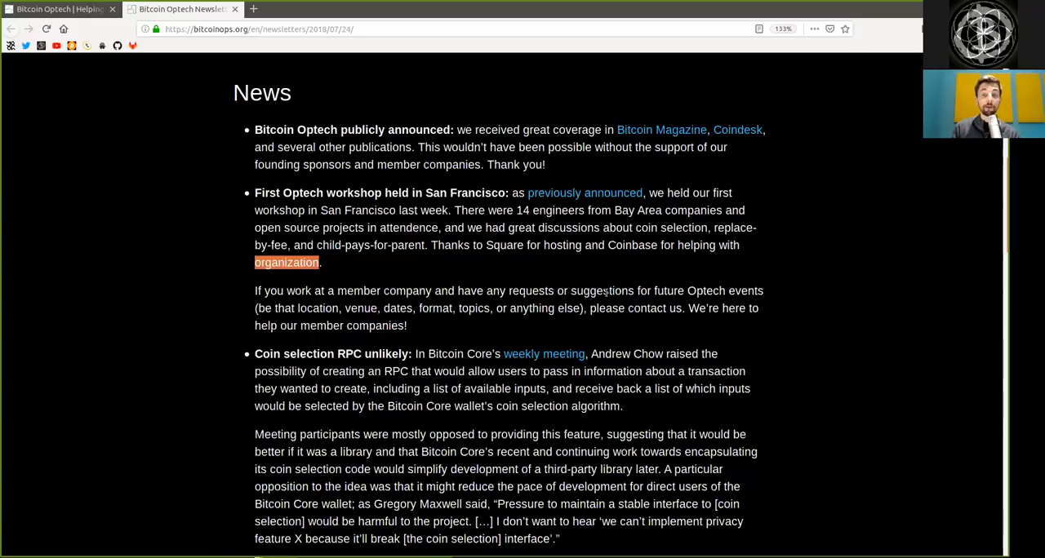
pyautogui.moveTo(640, 312)
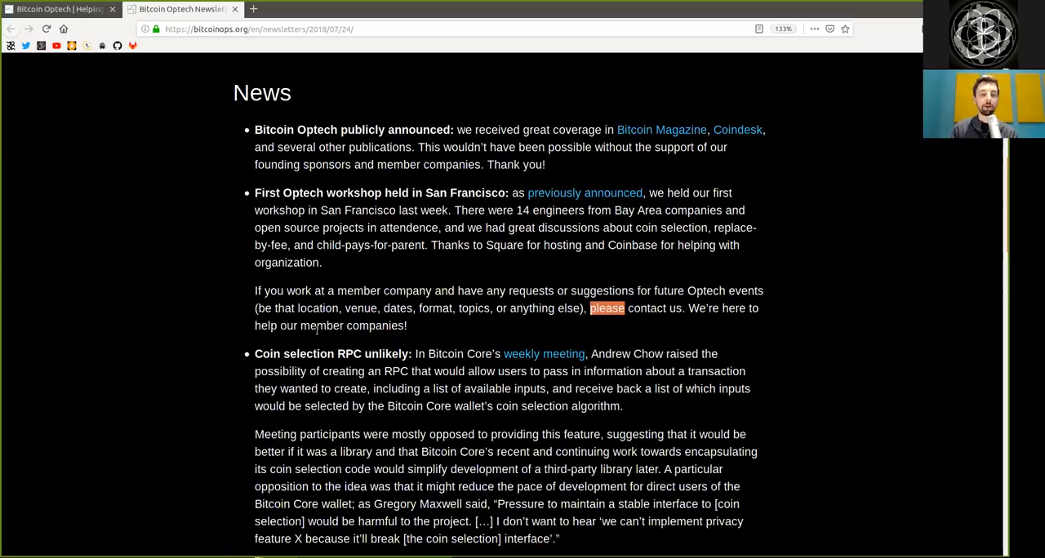
# Reach 'Coin selection RPC unlikely' and highlight 'suggesting' and 'coin selection'
pyautogui.scroll(-3)
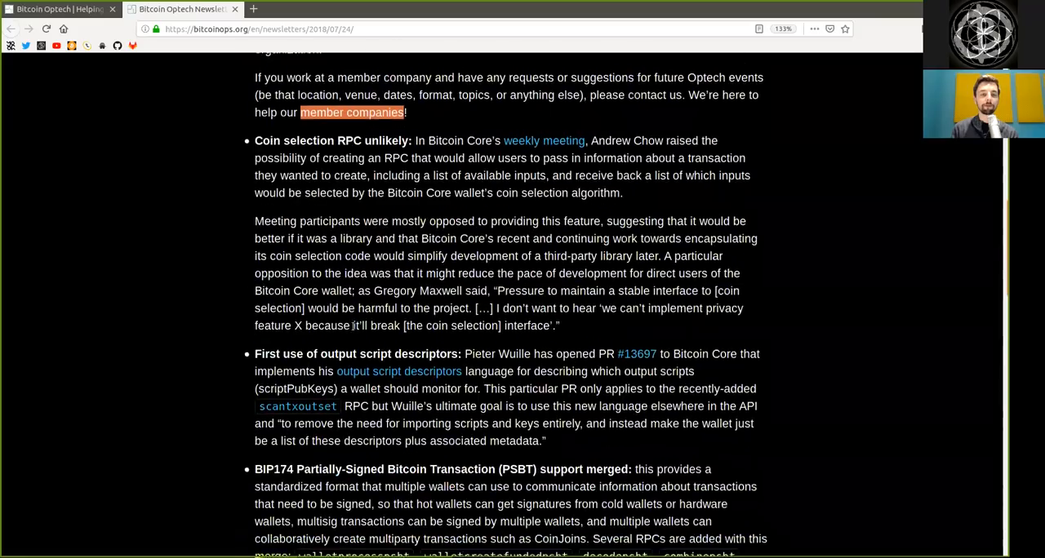
pyautogui.scroll(-3)
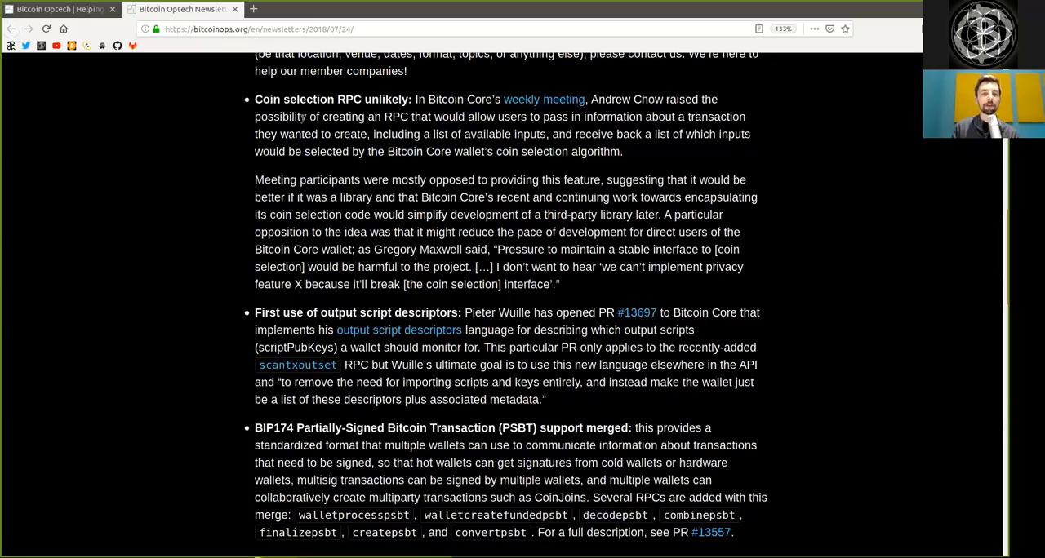
pyautogui.doubleClick(395, 116)
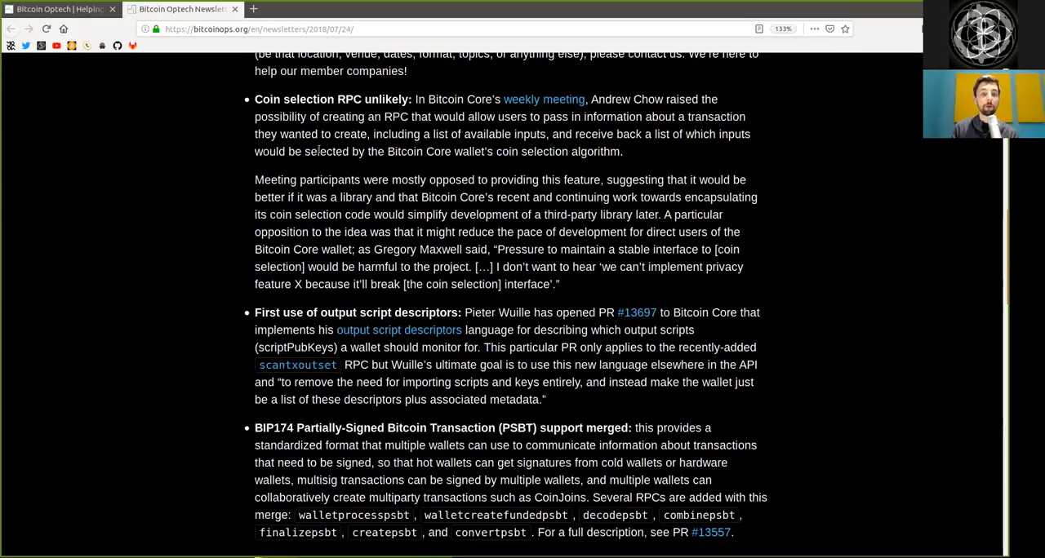
pyautogui.moveTo(304, 151); pyautogui.dragTo(483, 152)
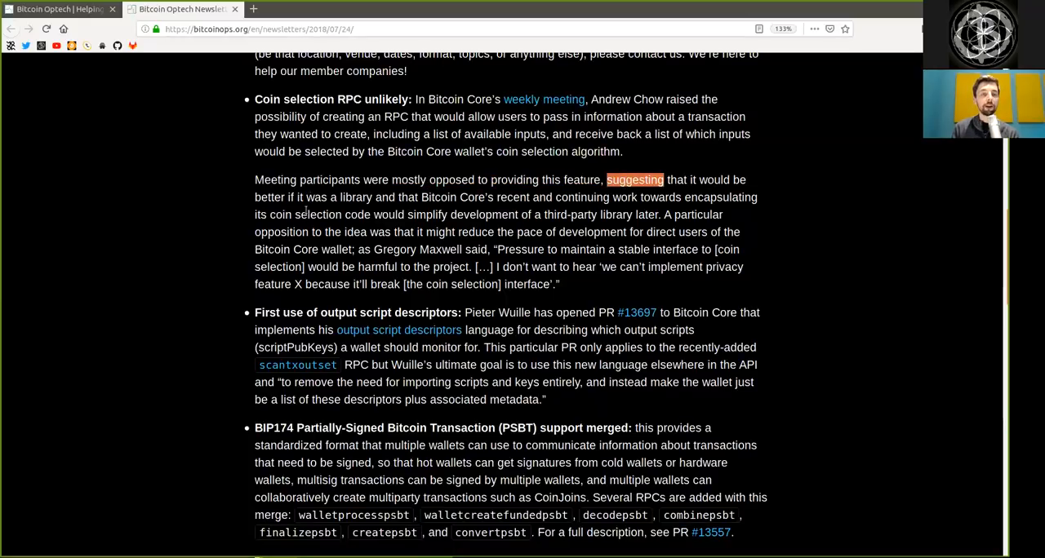
pyautogui.doubleClick(356, 198)
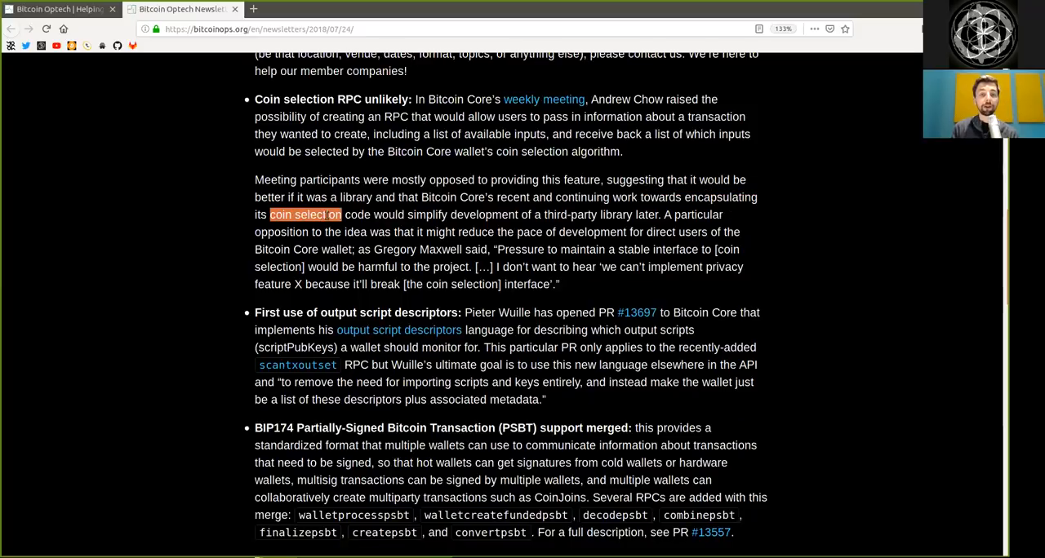
# Highlight 'third-party', 'direct users' and 'interface' in Gregory Maxwell's quoted objection
pyautogui.click(486, 216)
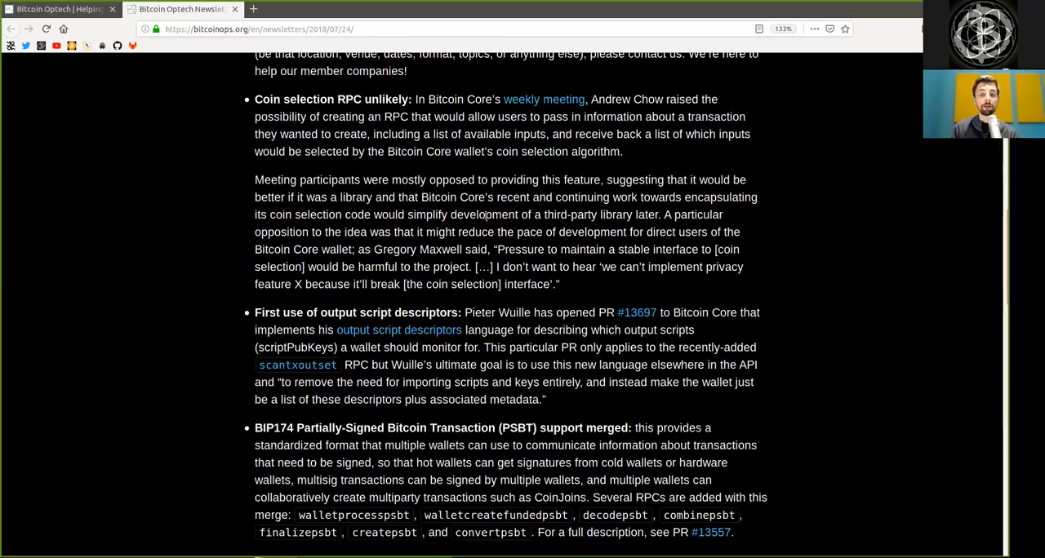
pyautogui.moveTo(558, 214); pyautogui.dragTo(607, 214)
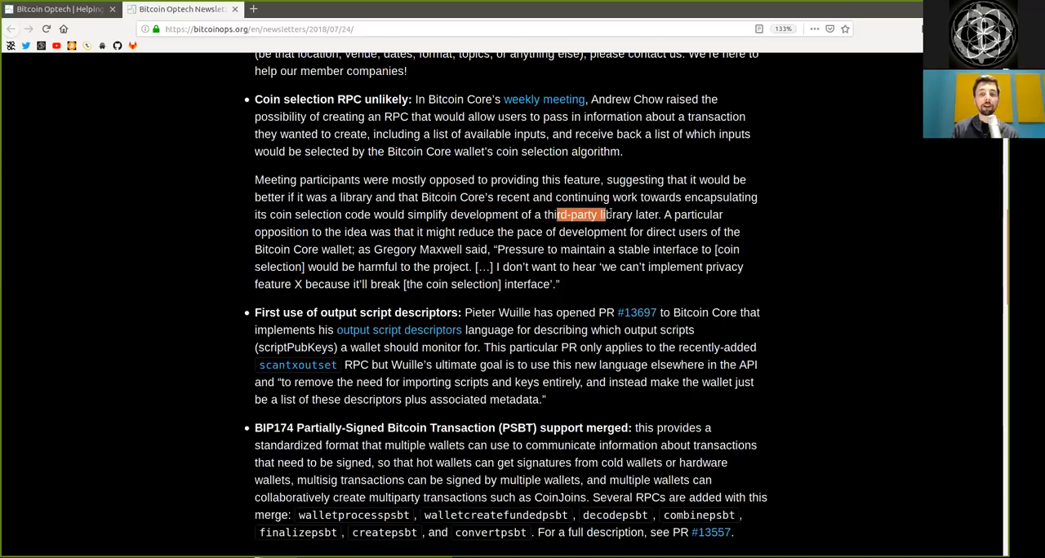
pyautogui.doubleClick(698, 215)
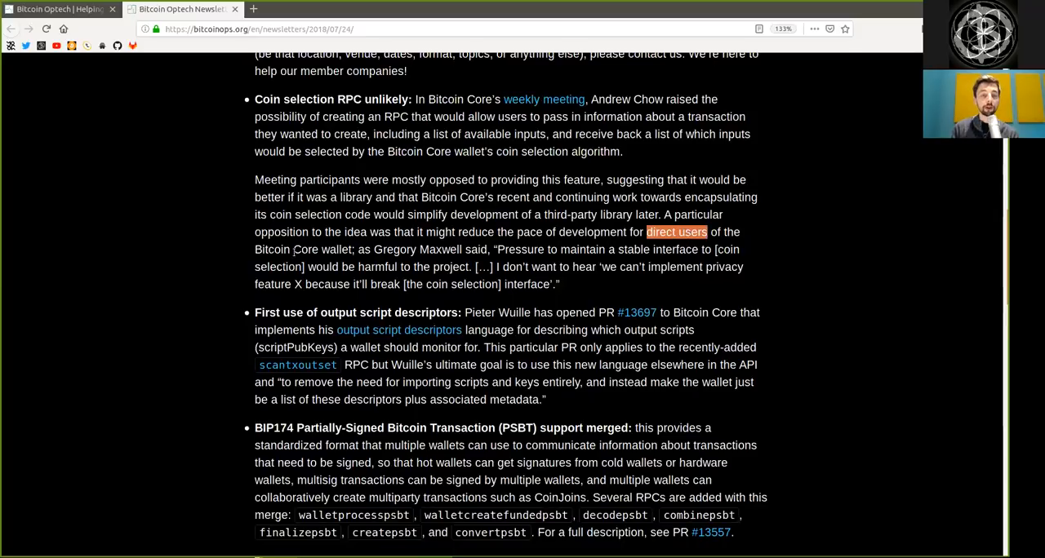
pyautogui.click(394, 248)
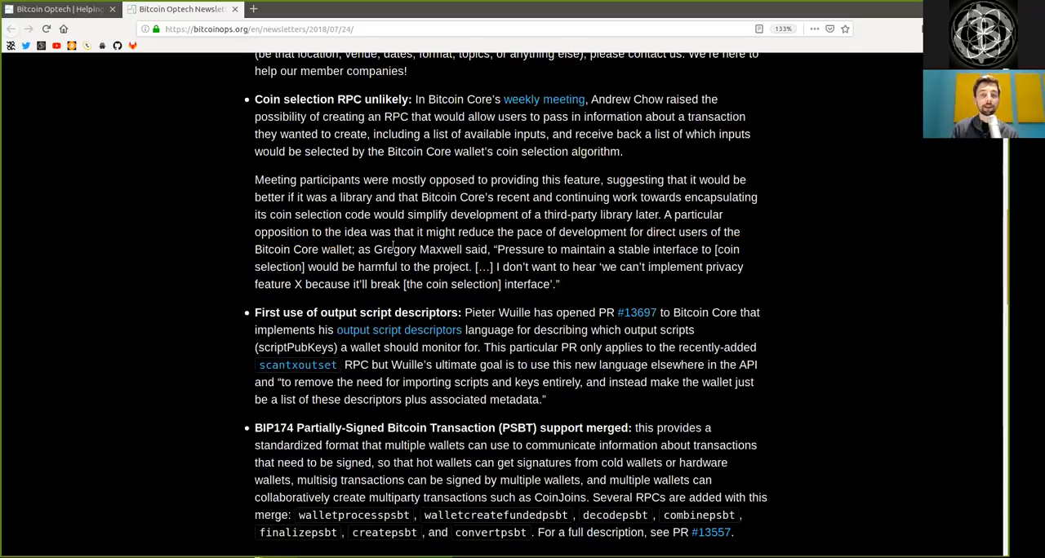
pyautogui.doubleClick(521, 248)
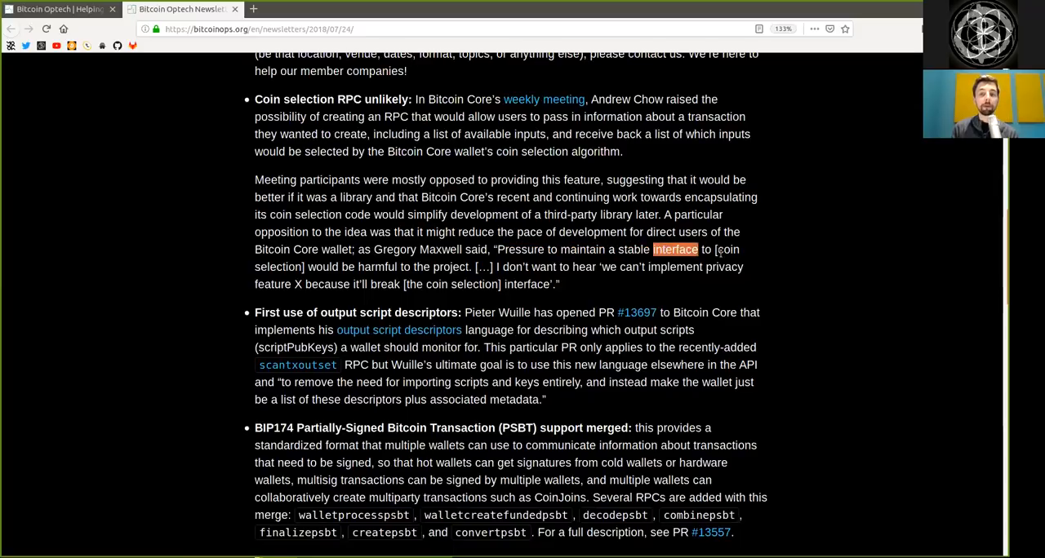
pyautogui.moveTo(359, 264)
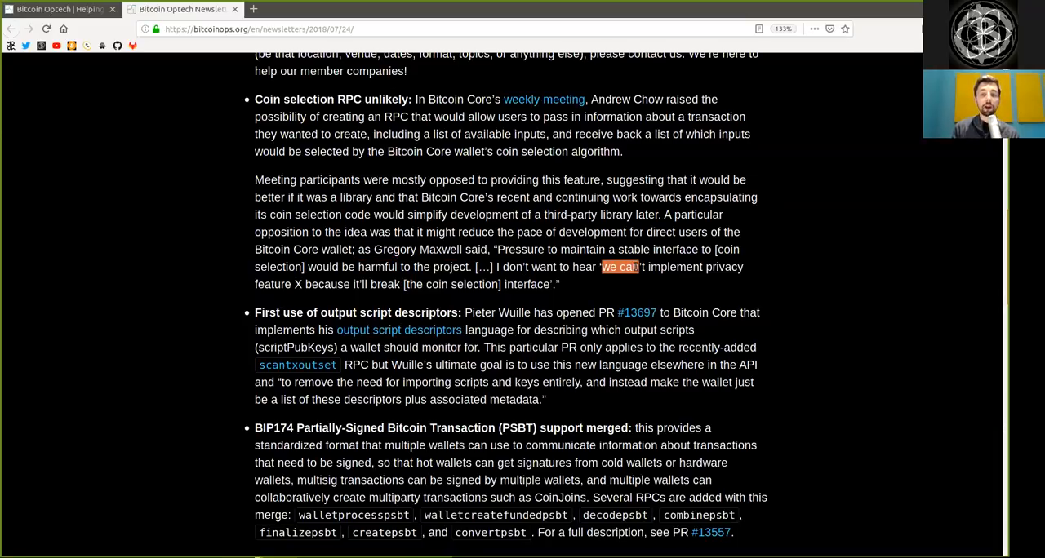
pyautogui.moveTo(601, 268); pyautogui.dragTo(290, 284)
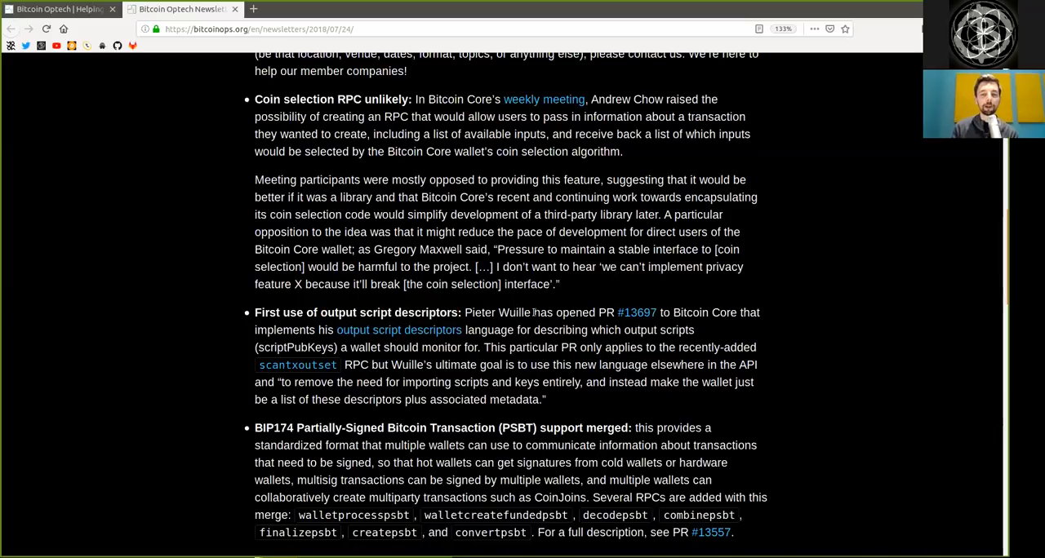
# Highlight 'output script descriptors', 'describing', 'this PR', 'this new language', 'associated metadata'
pyautogui.doubleClick(688, 313)
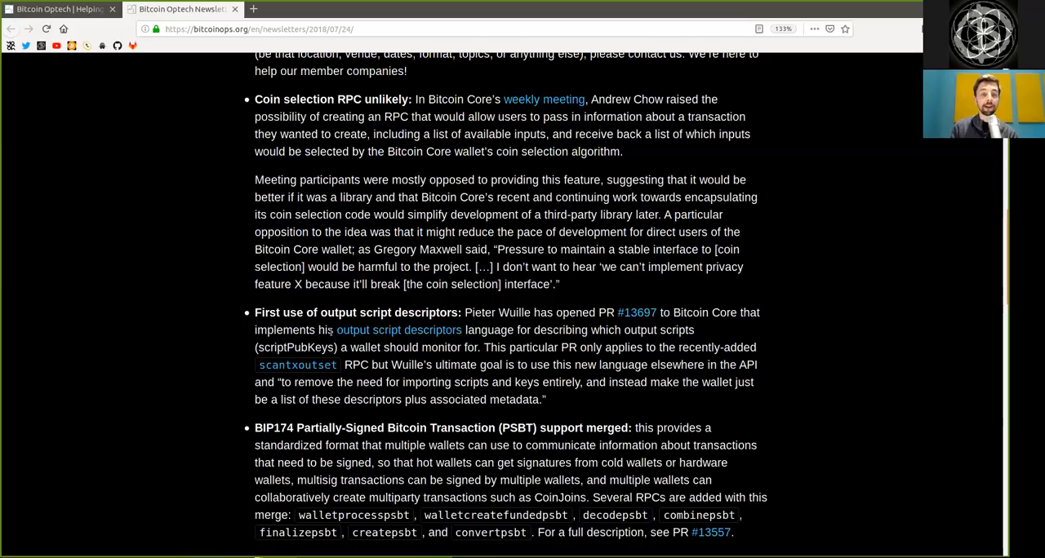
pyautogui.doubleClick(399, 330)
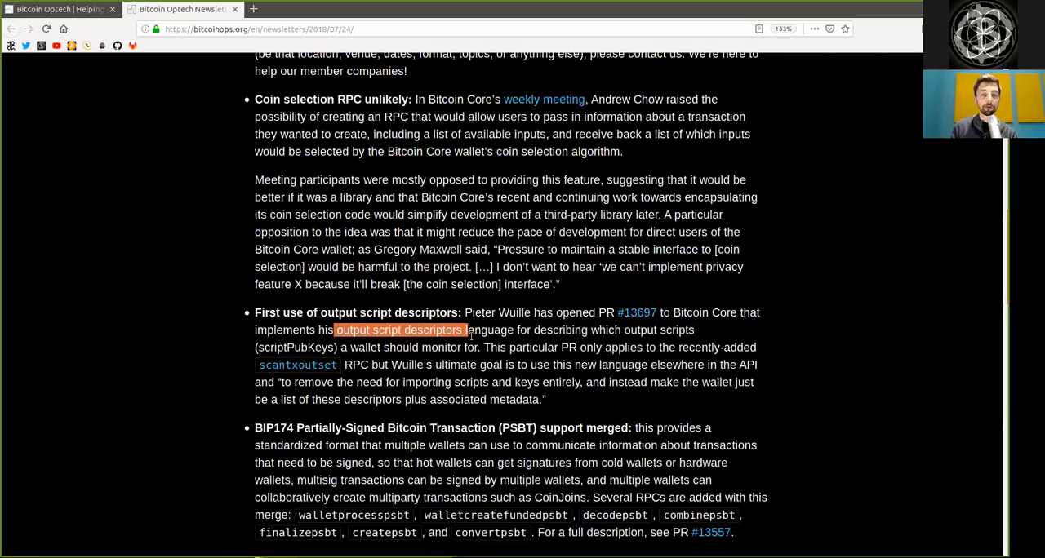
pyautogui.doubleClick(560, 330)
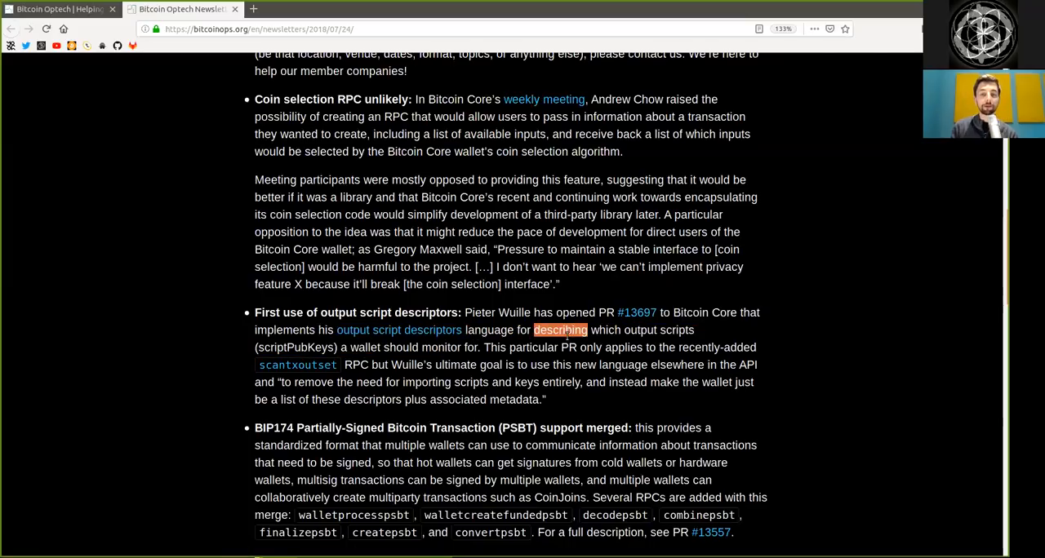
pyautogui.doubleClick(679, 330)
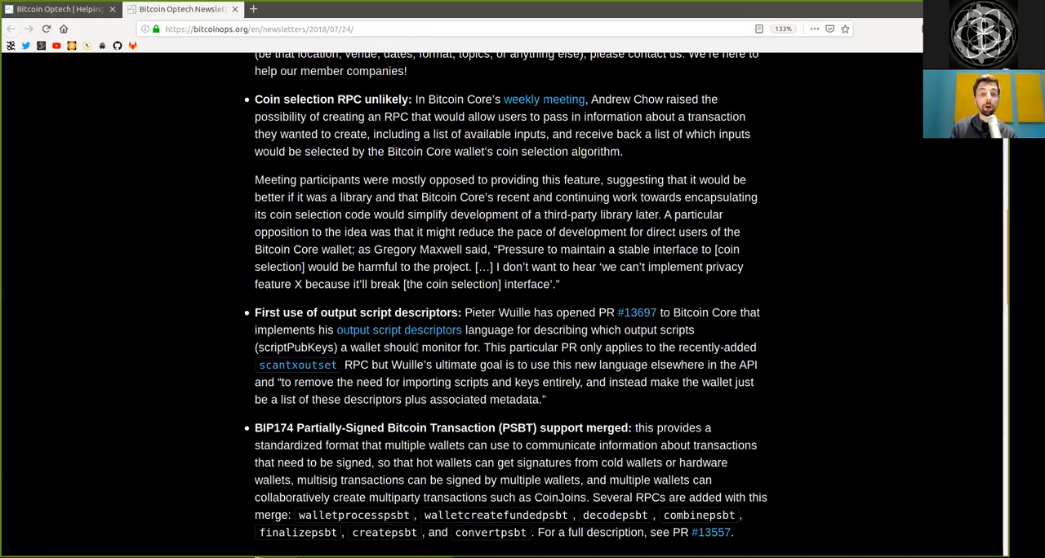
pyautogui.doubleClick(532, 346)
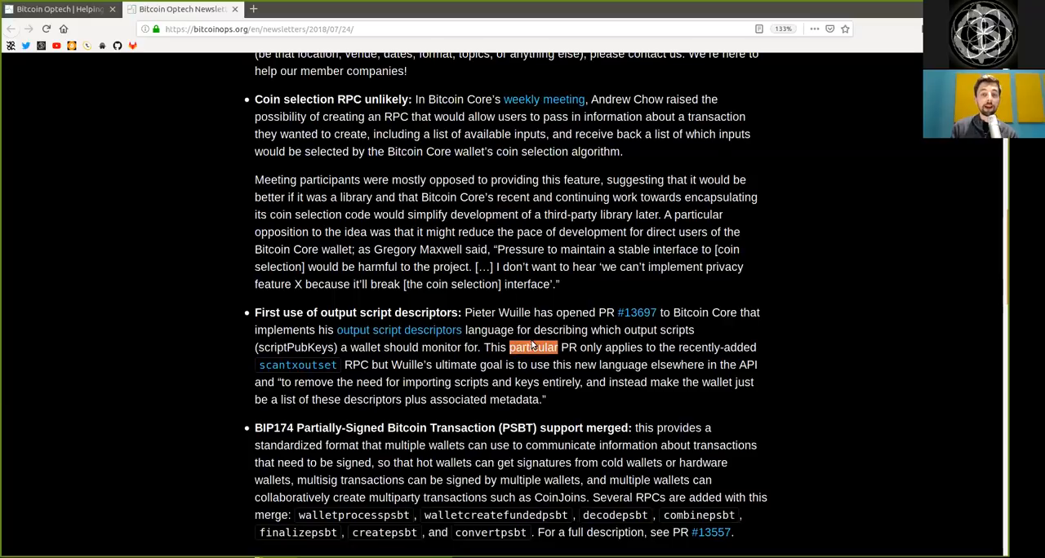
pyautogui.moveTo(671, 359)
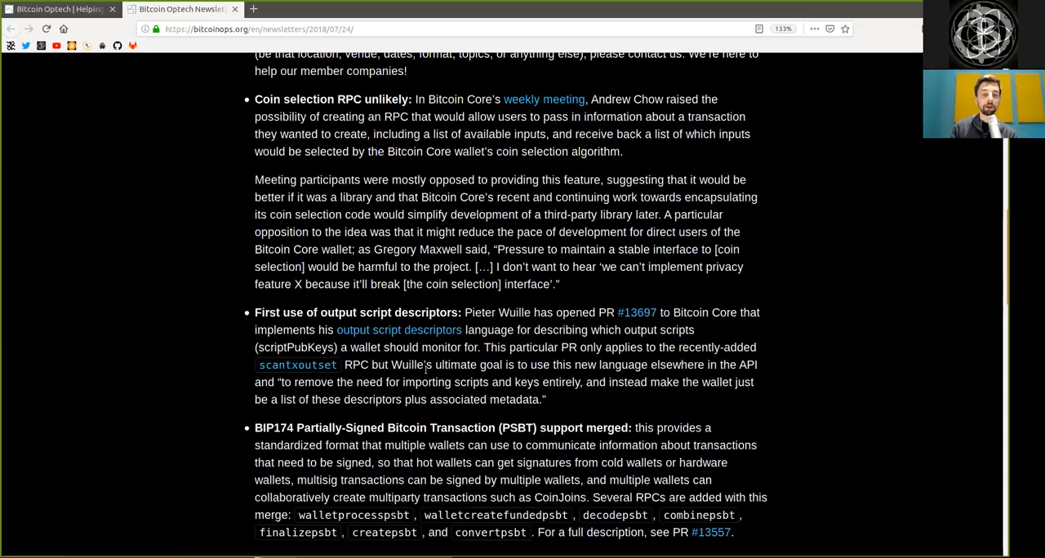
pyautogui.moveTo(392, 366); pyautogui.dragTo(501, 365)
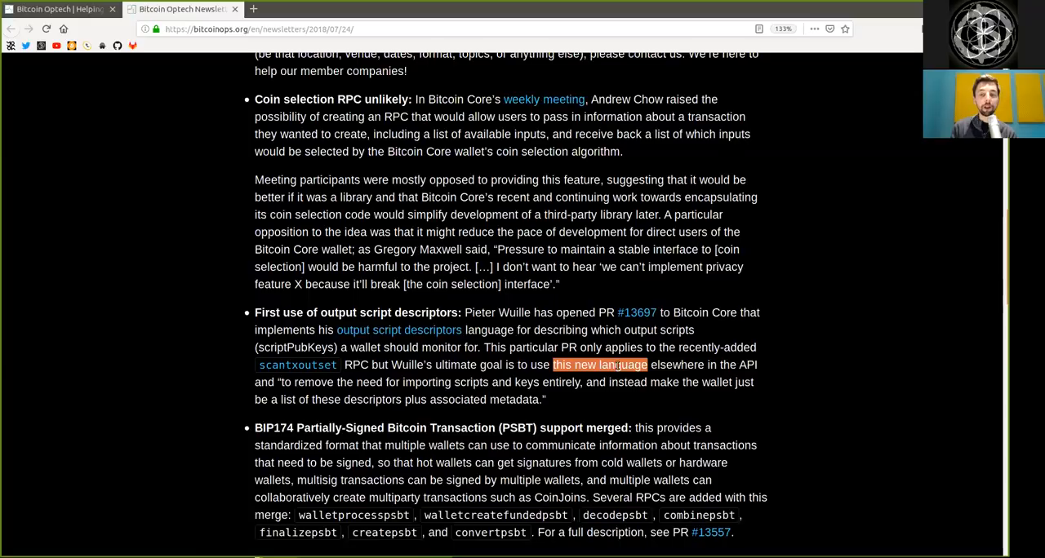
pyautogui.moveTo(290, 400)
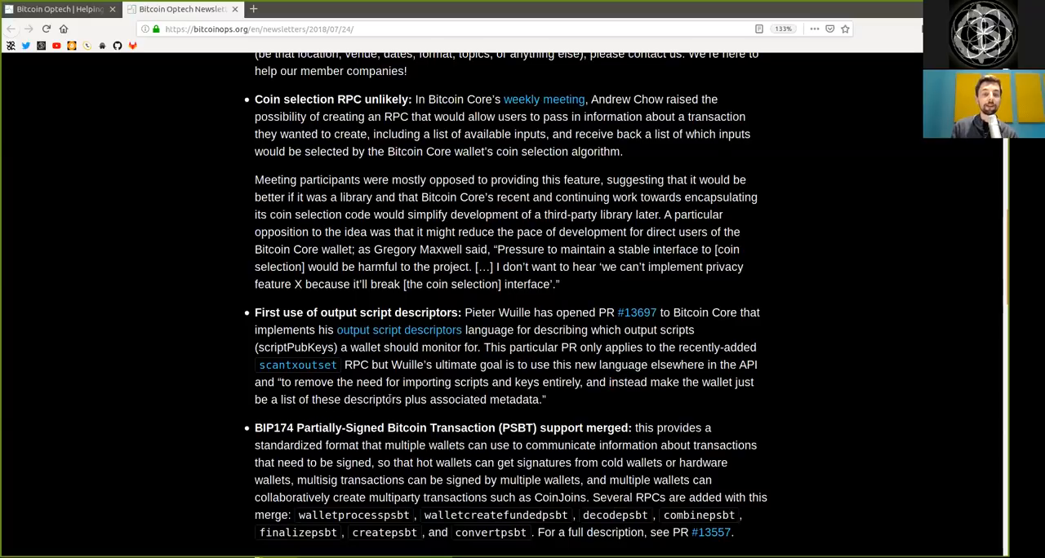
pyautogui.moveTo(431, 398); pyautogui.dragTo(545, 399)
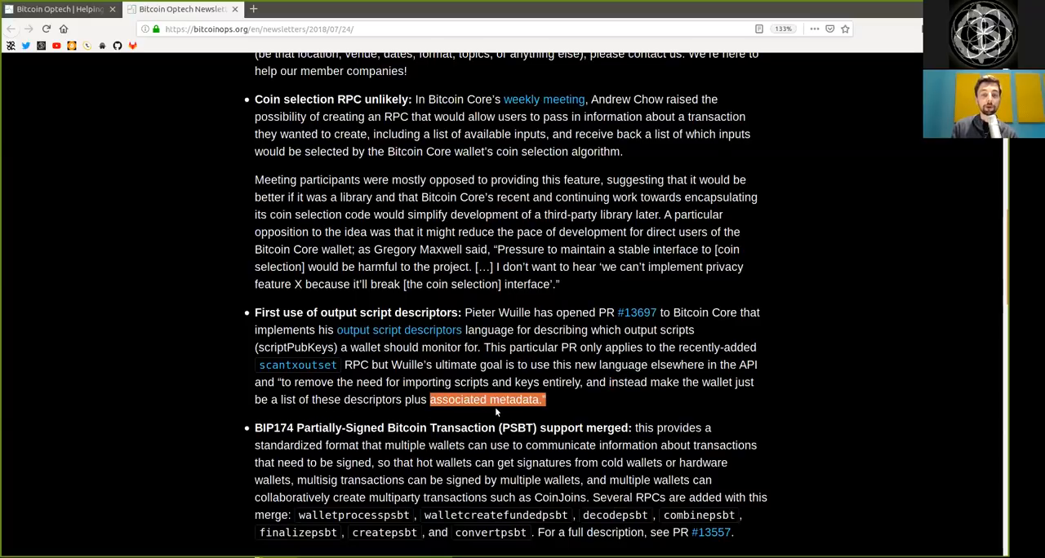
# Read the BIP174 PSBT support merge item, highlighting words through 'description'
pyautogui.scroll(-3)
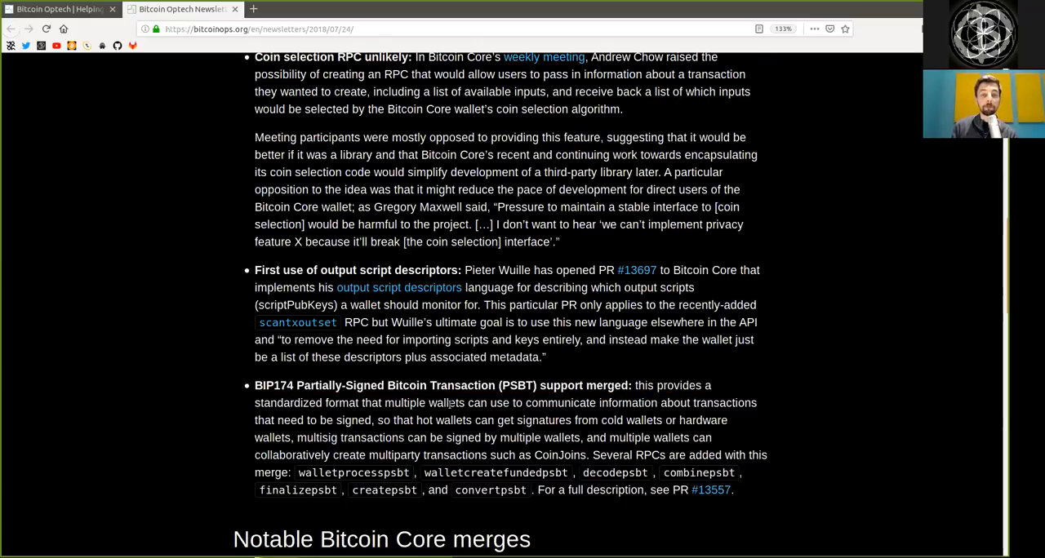
pyautogui.doubleClick(445, 402)
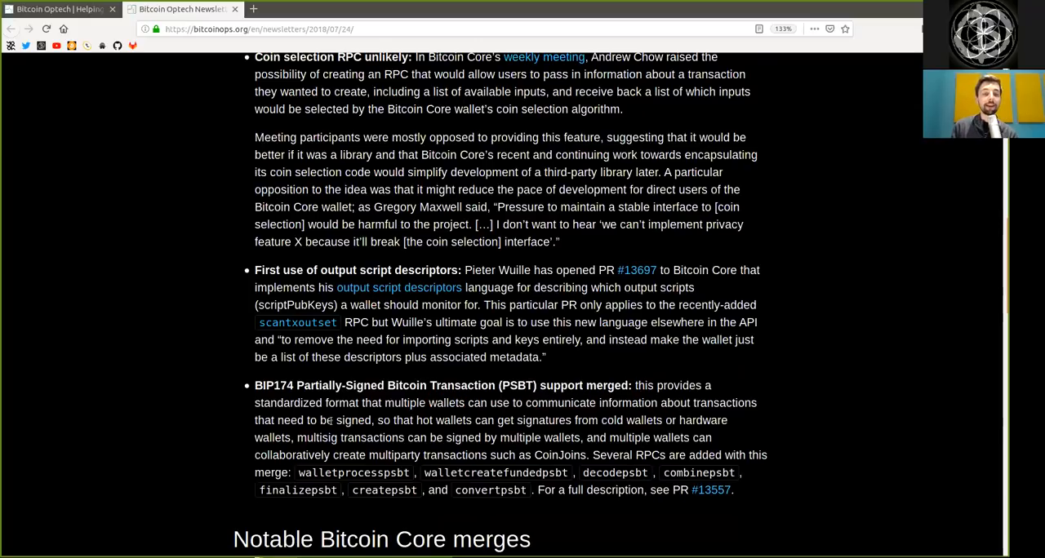
pyautogui.doubleClick(353, 421)
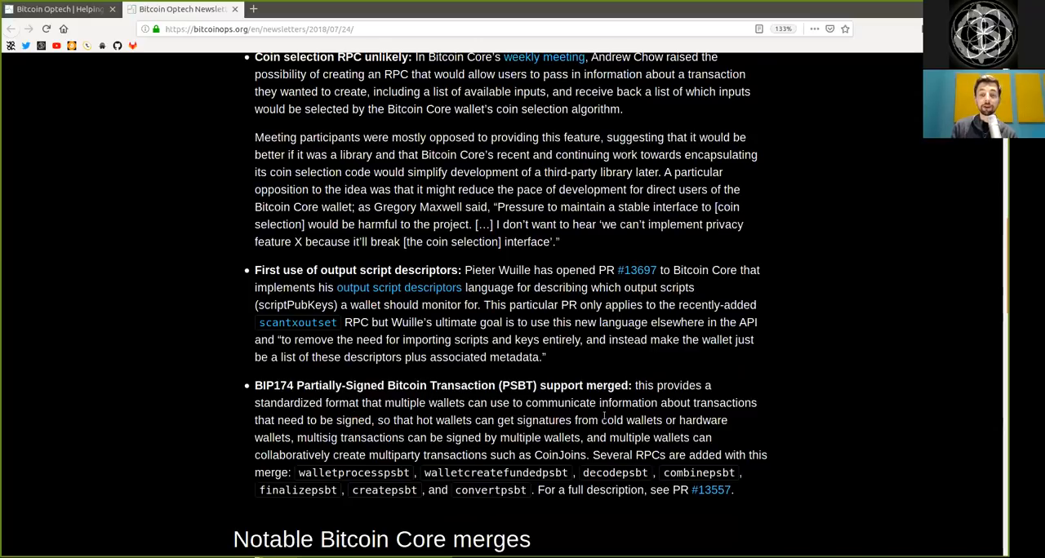
pyautogui.doubleClick(705, 419)
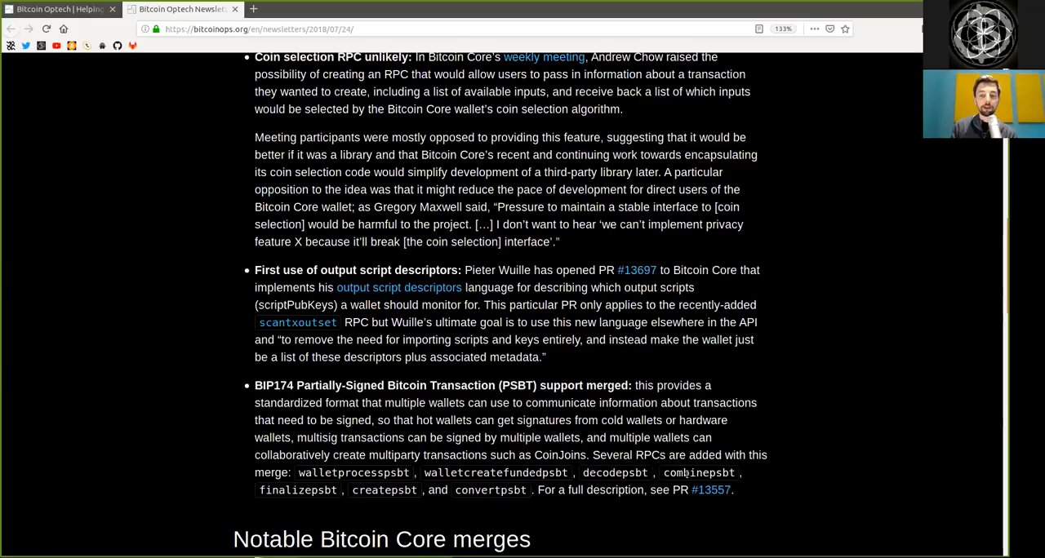
pyautogui.doubleClick(701, 474)
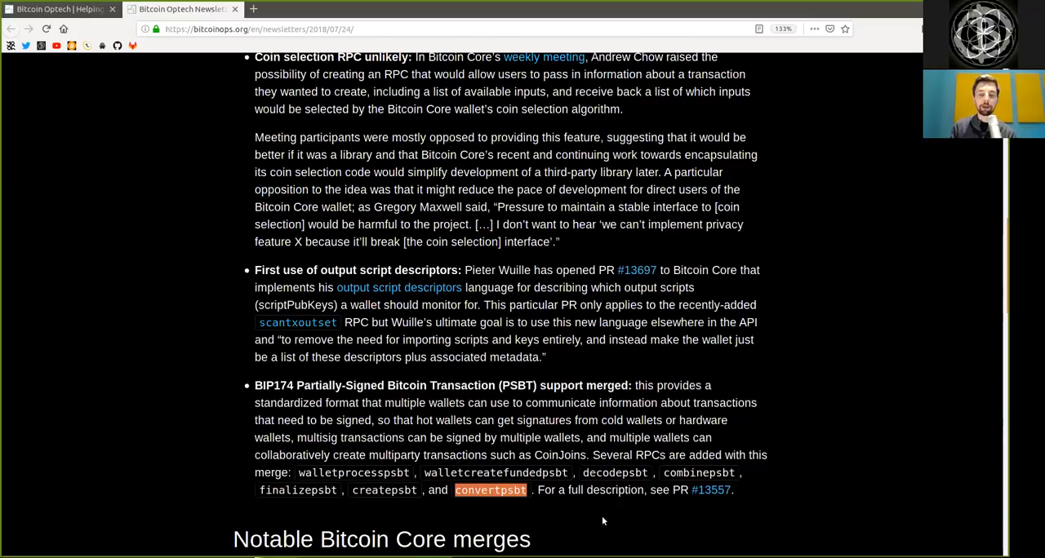
pyautogui.doubleClick(614, 489)
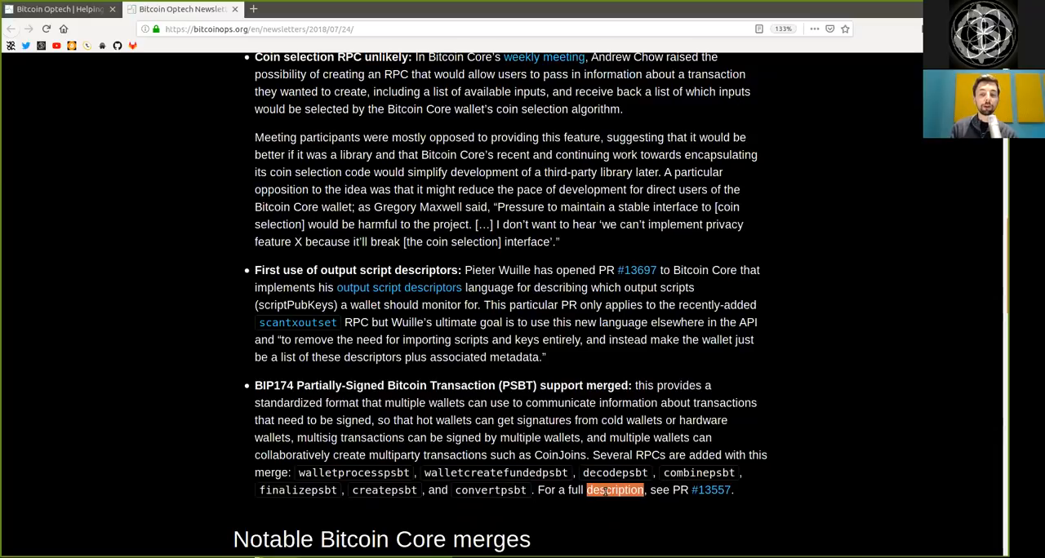
# Read the #9662 wallets-without-private-keys entry, highlighting 'useful' and 'whatever actions they desire'
pyautogui.scroll(-3)
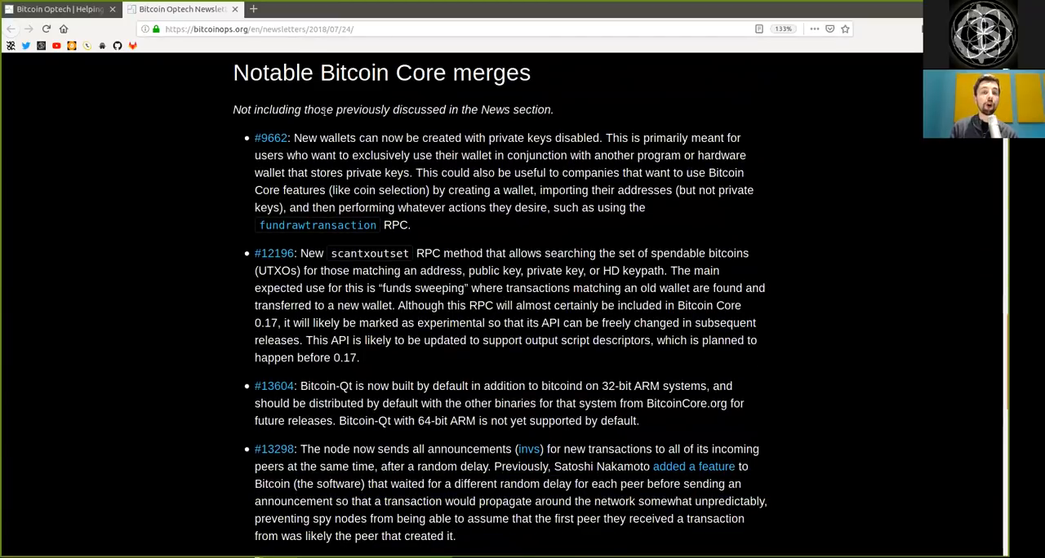
pyautogui.moveTo(336, 110); pyautogui.dragTo(444, 109)
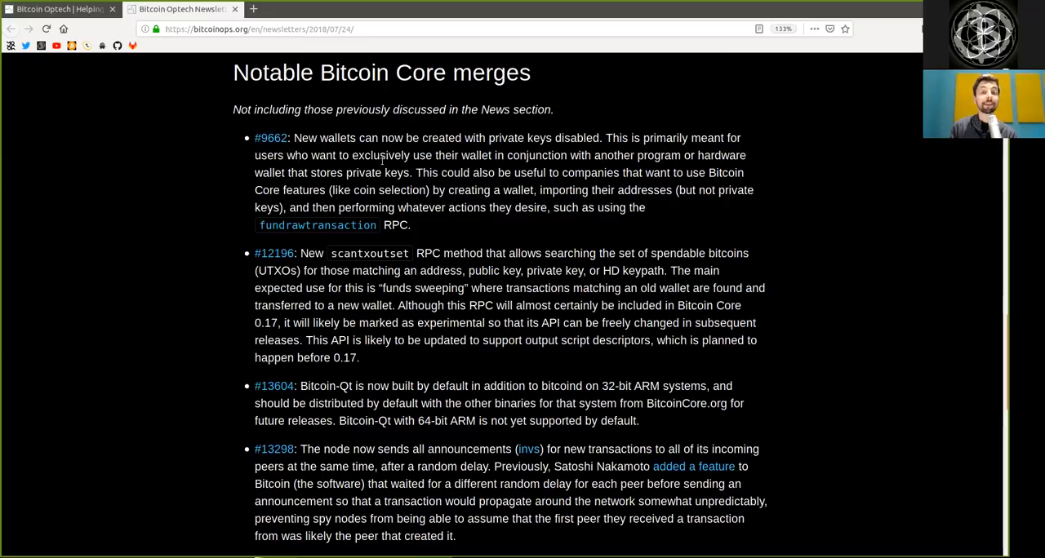
pyautogui.moveTo(353, 155); pyautogui.dragTo(566, 155)
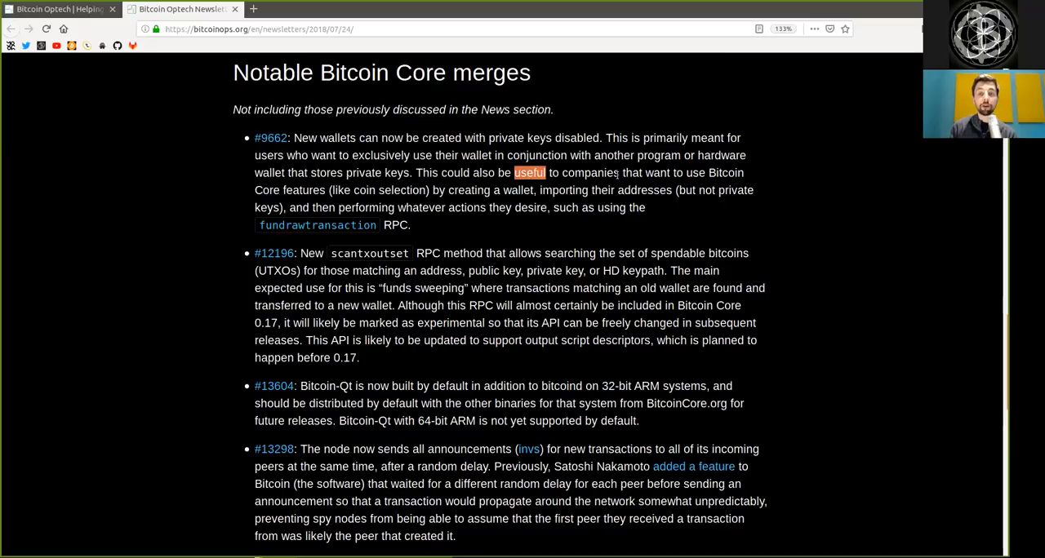
pyautogui.doubleClick(725, 174)
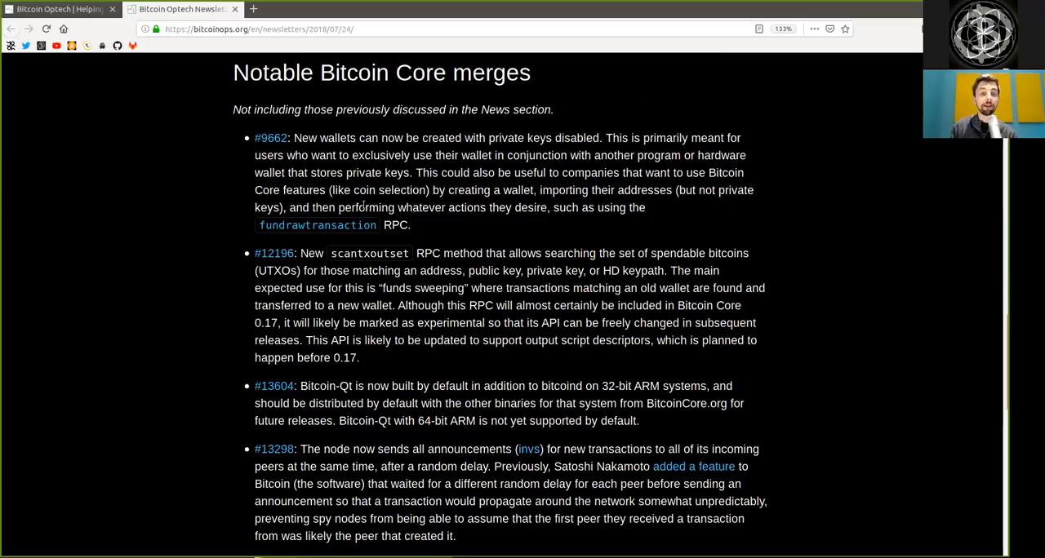
pyautogui.moveTo(396, 207); pyautogui.dragTo(548, 208)
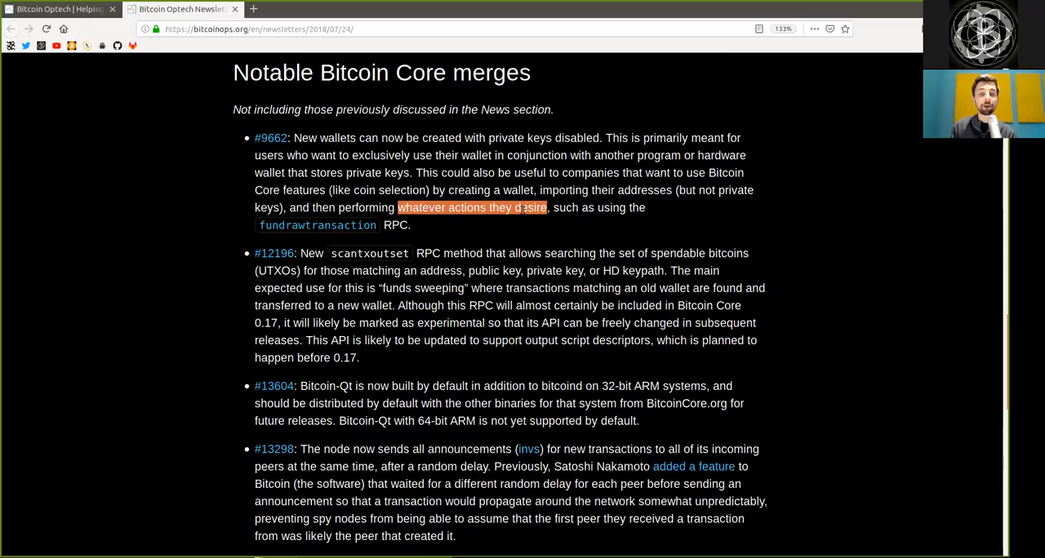
pyautogui.click(248, 238)
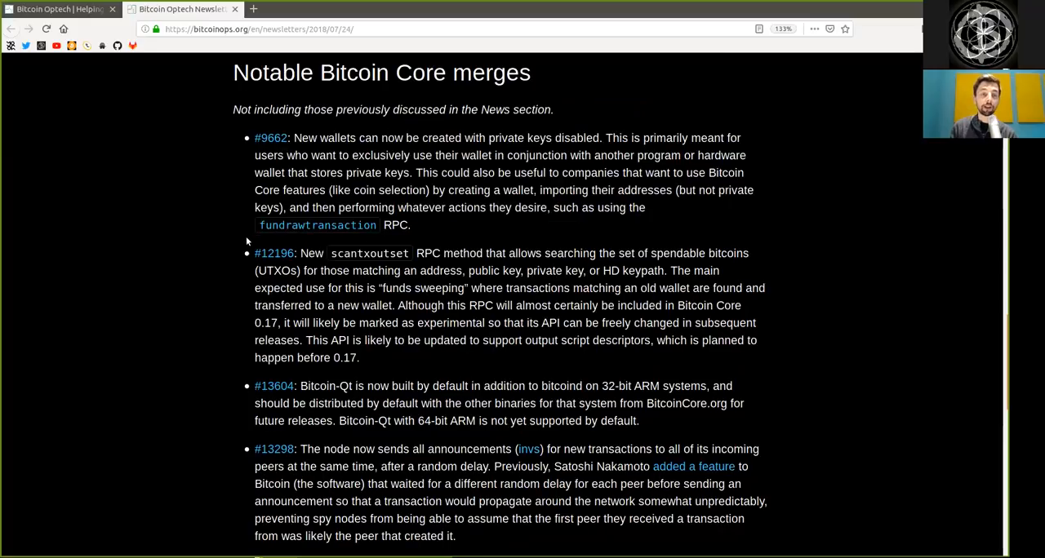
# Highlight 'spendable bitcoins', 'subsequent' and 'descriptors' in the #12196 scantxoutset entry
pyautogui.doubleClick(398, 225)
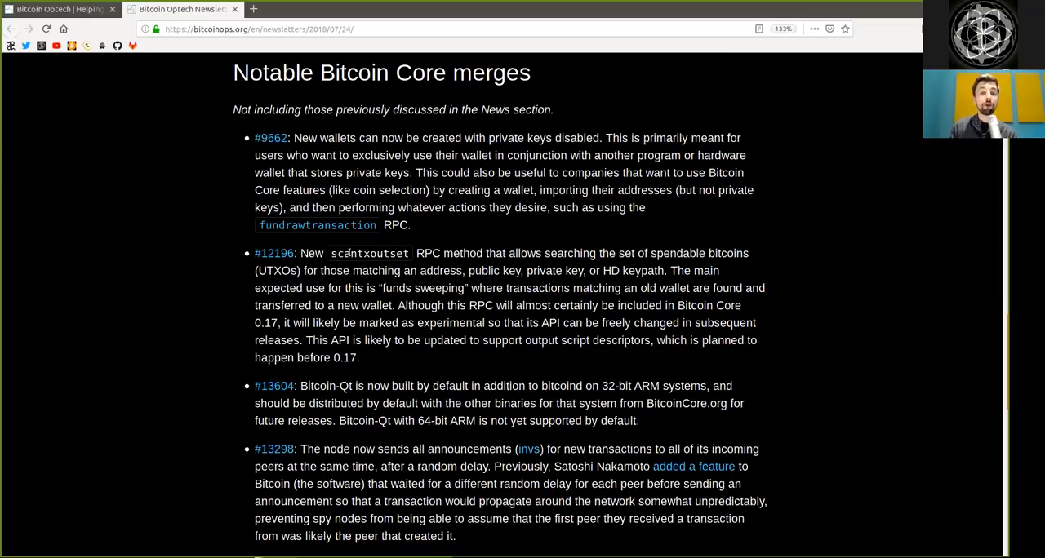
pyautogui.moveTo(436, 258)
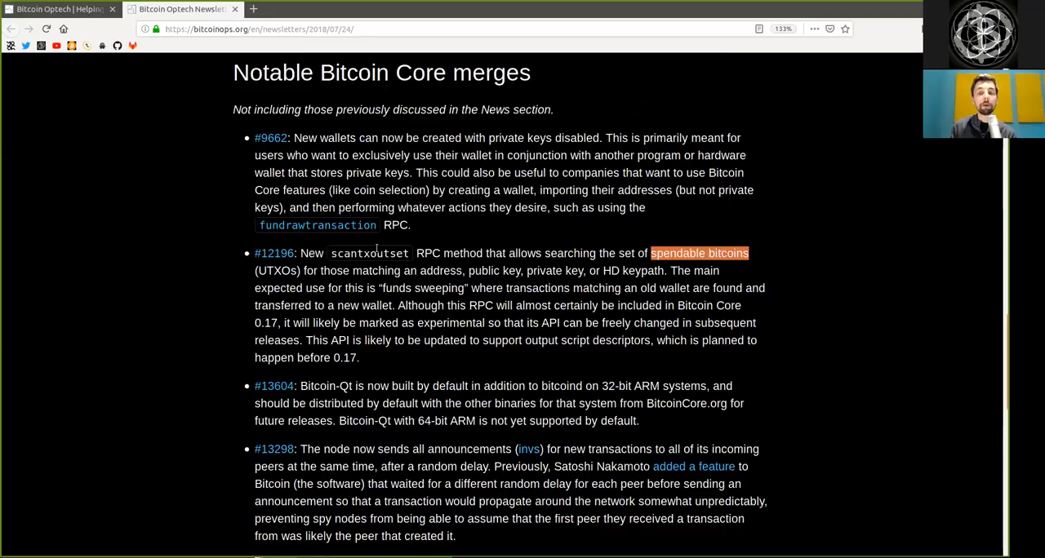
pyautogui.click(336, 271)
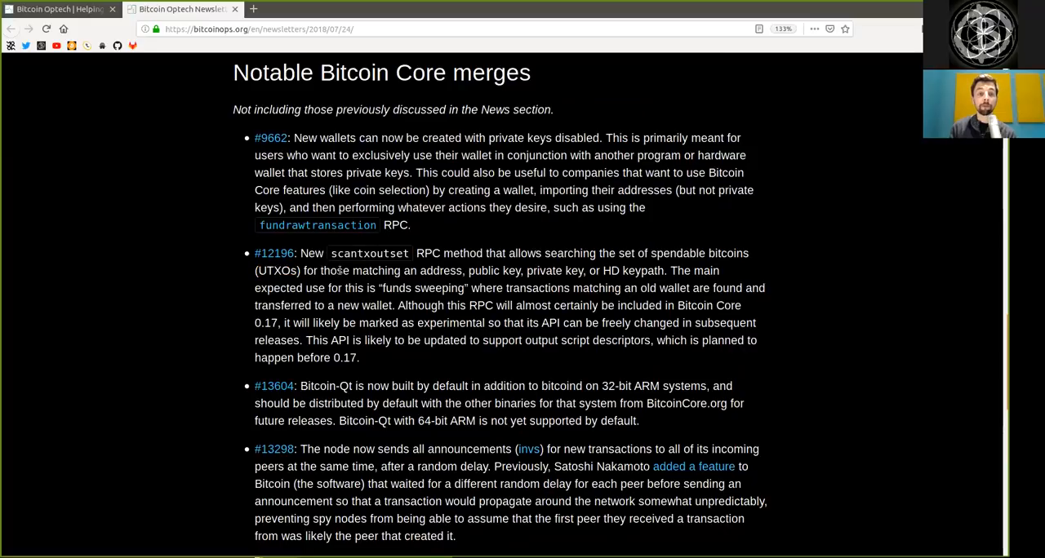
pyautogui.doubleClick(440, 271)
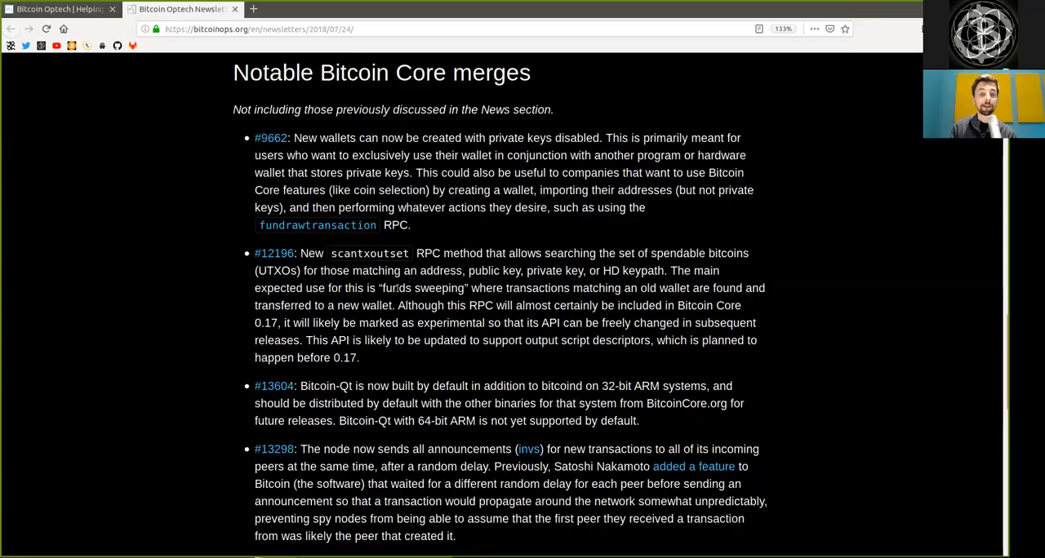
pyautogui.doubleClick(532, 287)
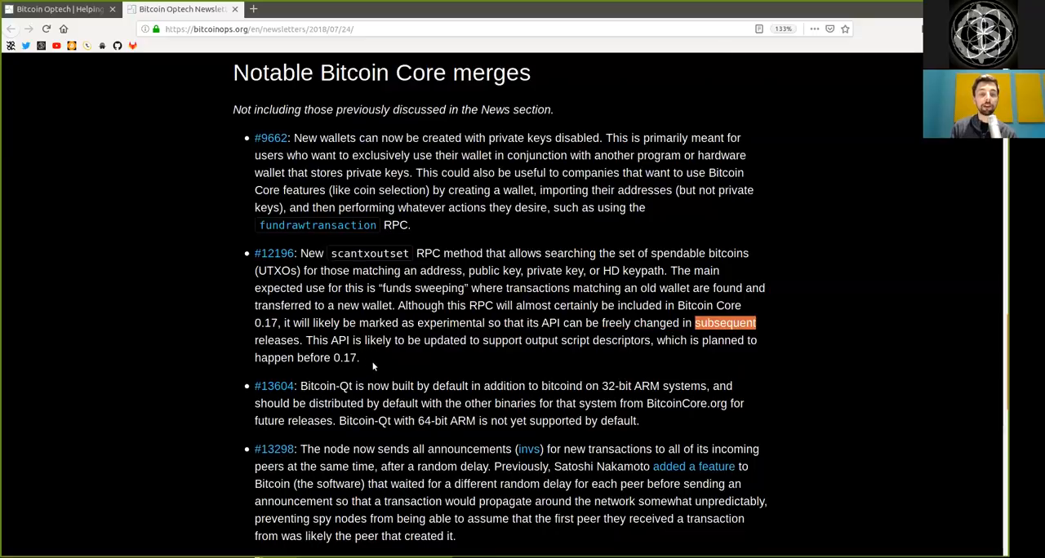
pyautogui.doubleClick(340, 339)
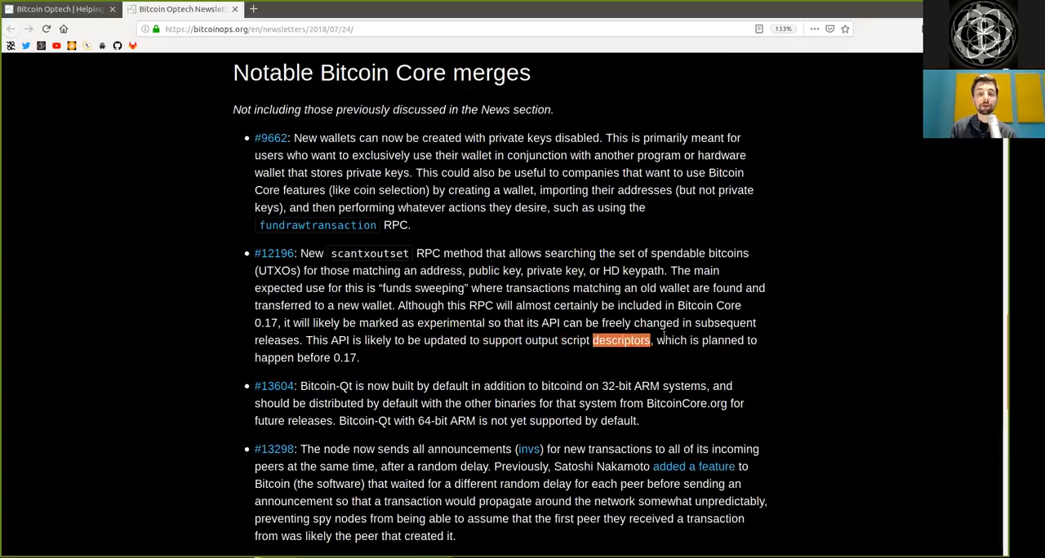
pyautogui.moveTo(289, 369)
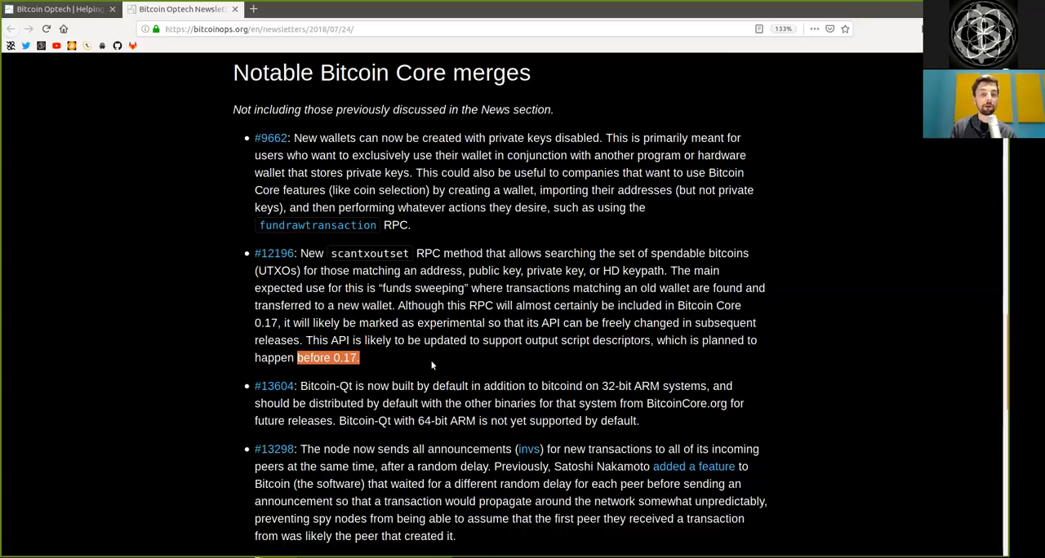
# Highlight 'default' and '32-bit ARM systems' in the #13604 Bitcoin-Qt entry
pyautogui.doubleClick(320, 385)
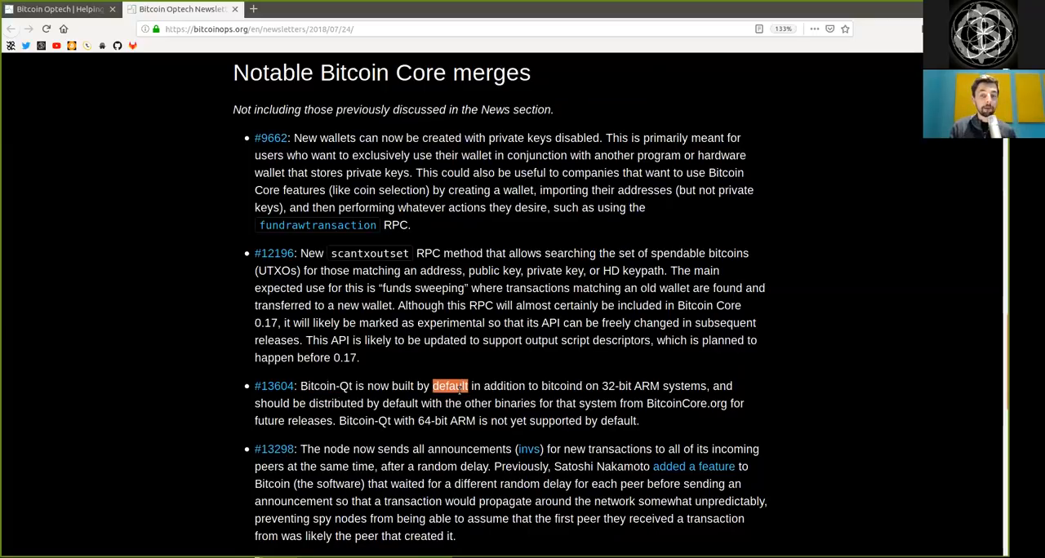
pyautogui.doubleClick(561, 385)
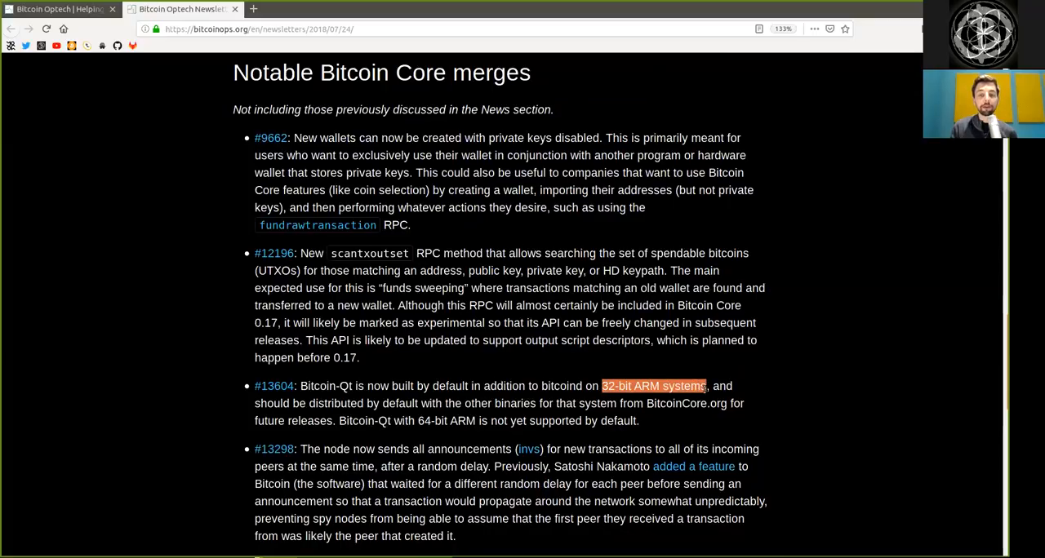
pyautogui.click(403, 402)
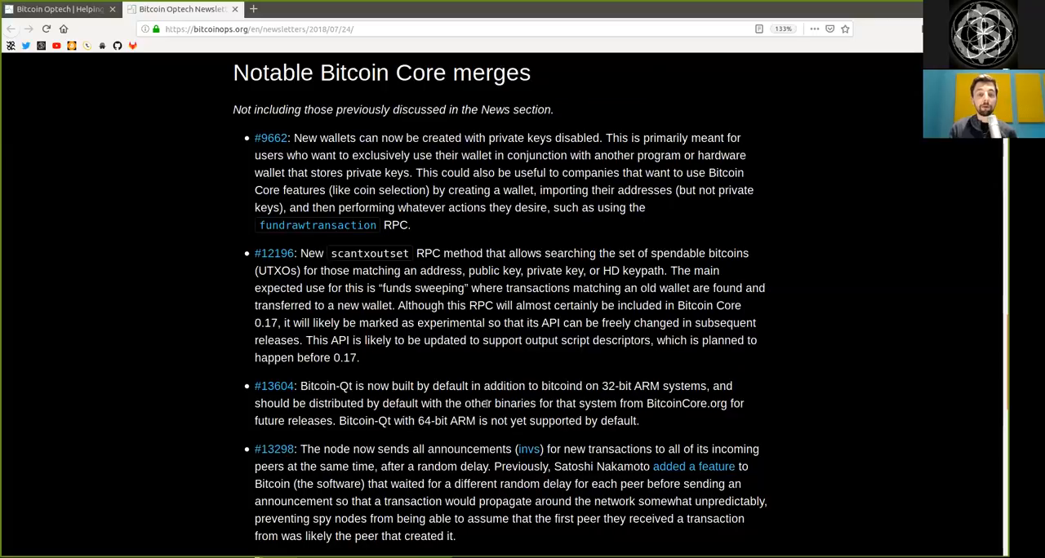
pyautogui.doubleClick(601, 403)
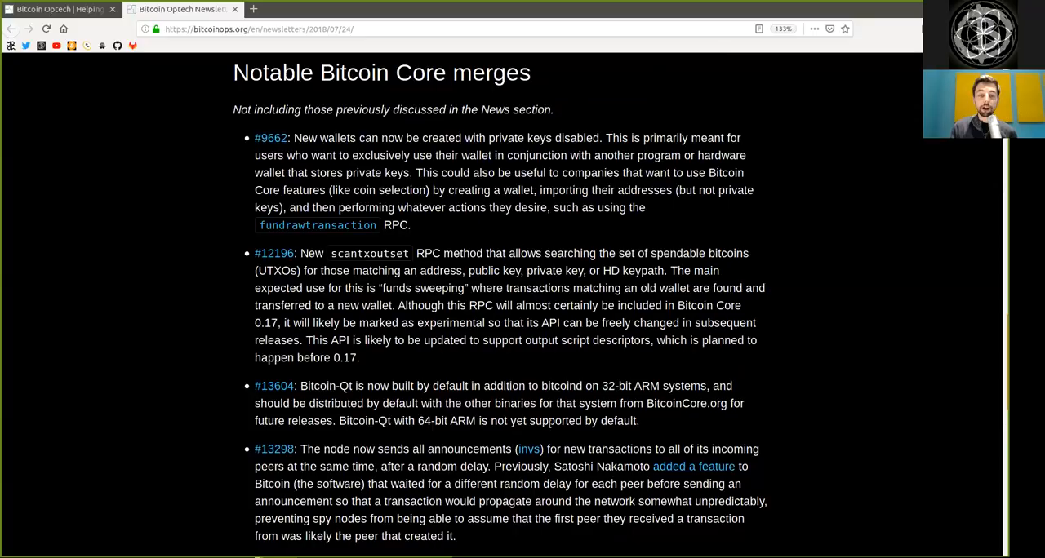
# Reach the #13298 delayed-announcement entry and highlight 'announcements' and 'preventing'
pyautogui.scroll(-3)
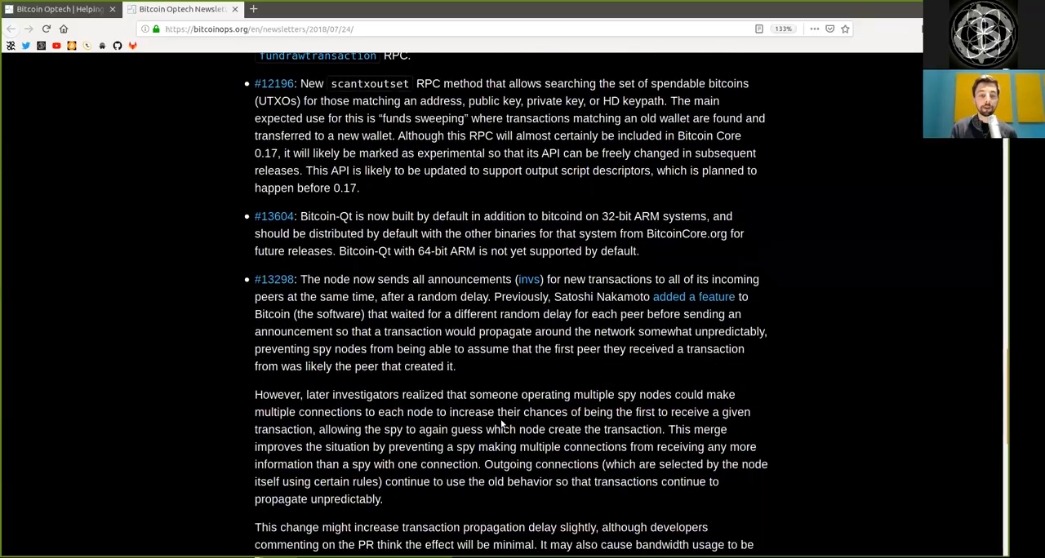
pyautogui.scroll(-3)
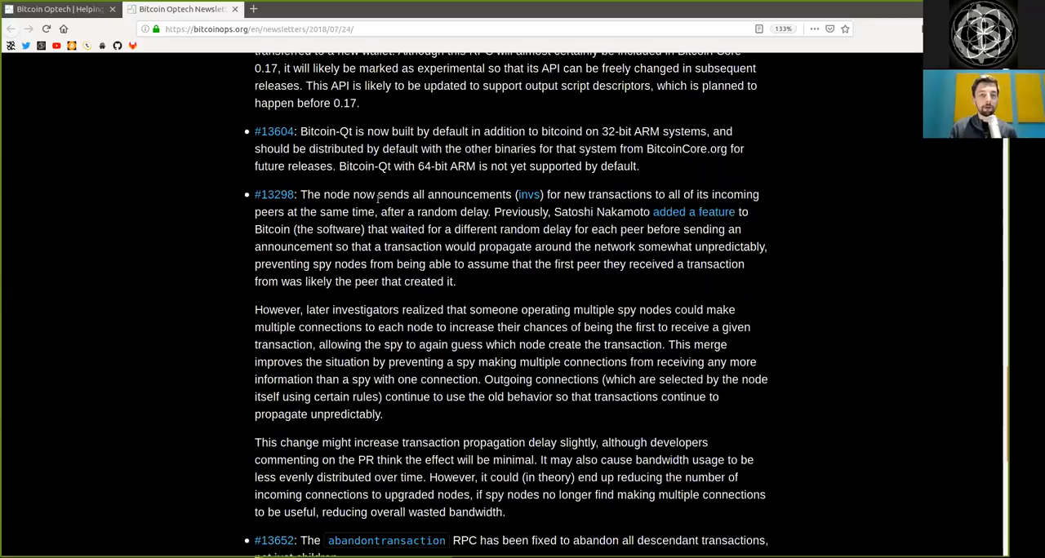
pyautogui.scroll(-3)
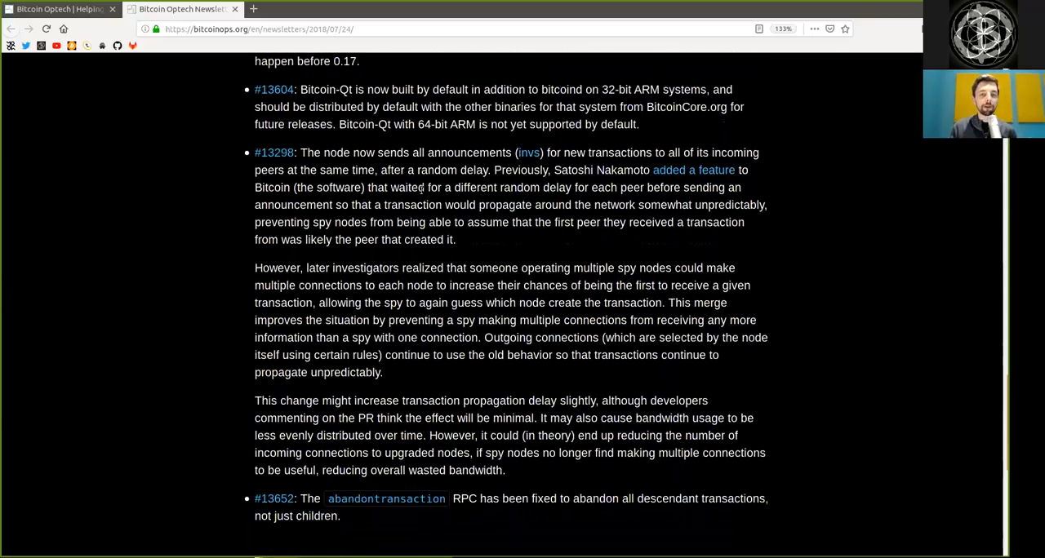
pyautogui.doubleClick(469, 152)
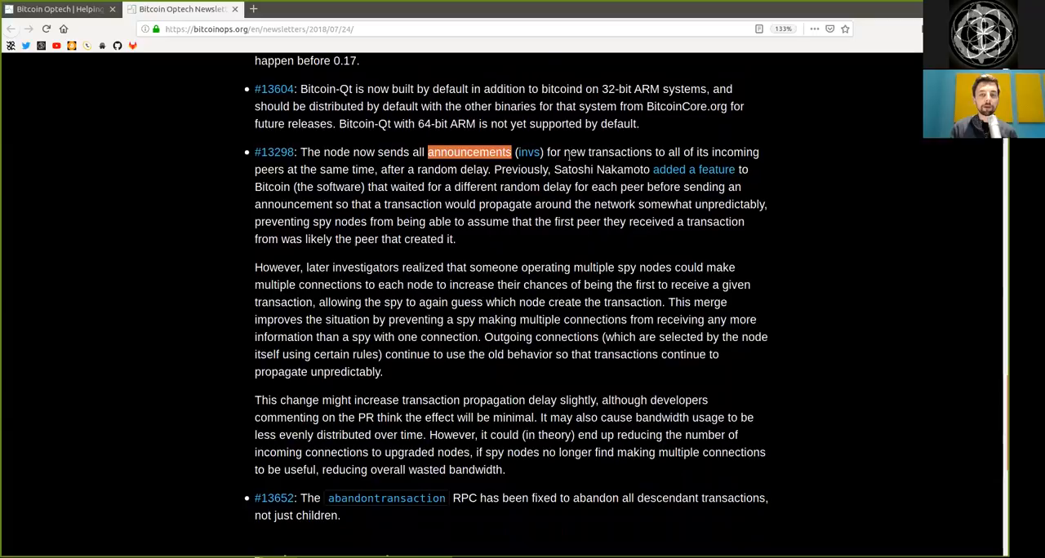
pyautogui.moveTo(529, 152)
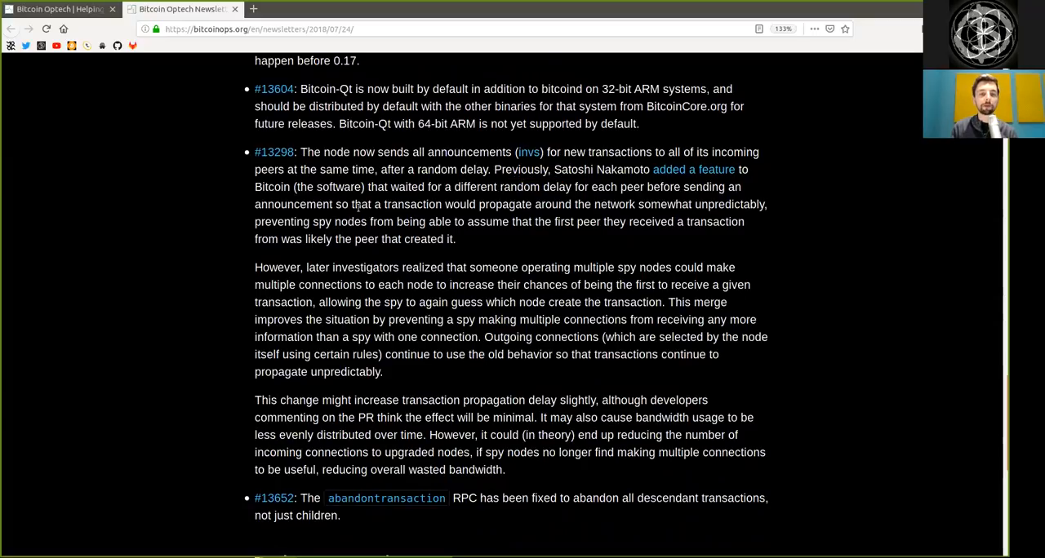
pyautogui.doubleClick(503, 204)
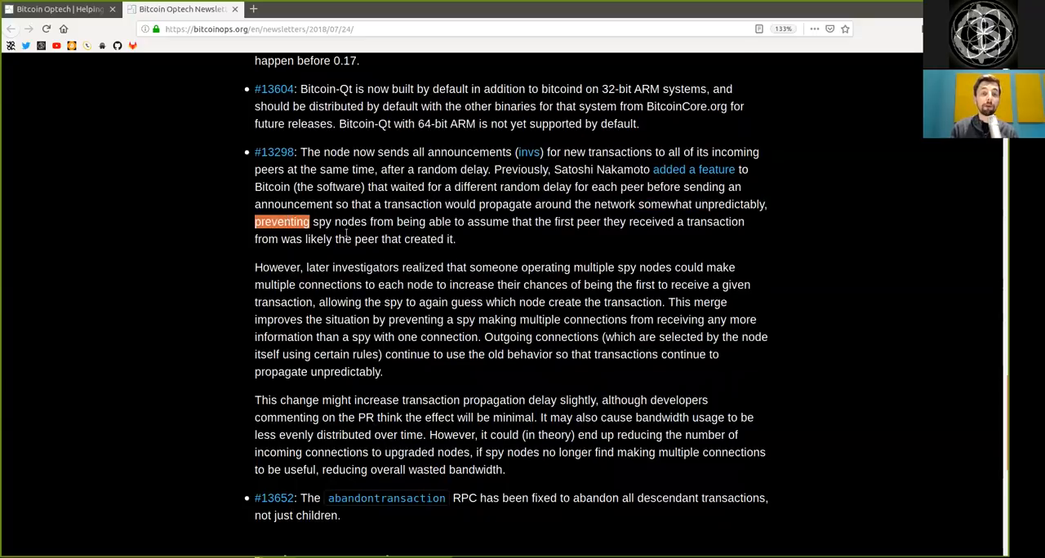
pyautogui.moveTo(493, 238)
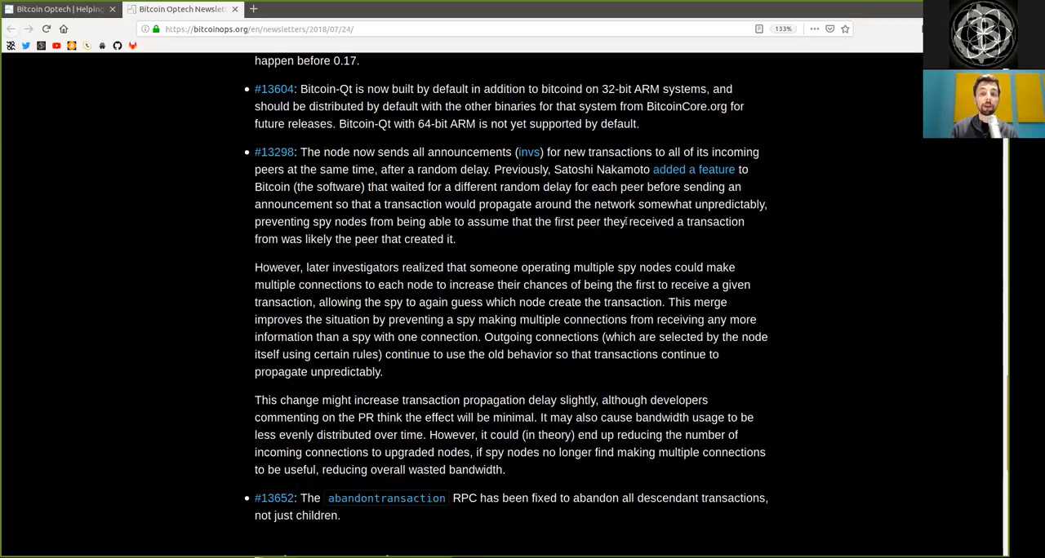
pyautogui.moveTo(339, 238)
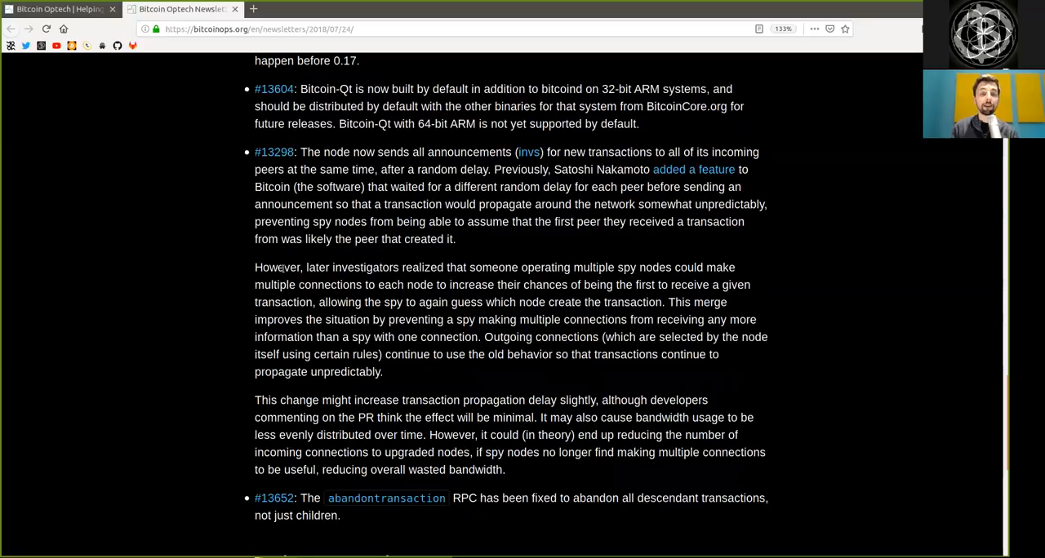
# Highlight 'investigators', 'multiple connections', 'first', 'guess', 'which node create the transaction'
pyautogui.doubleClick(366, 268)
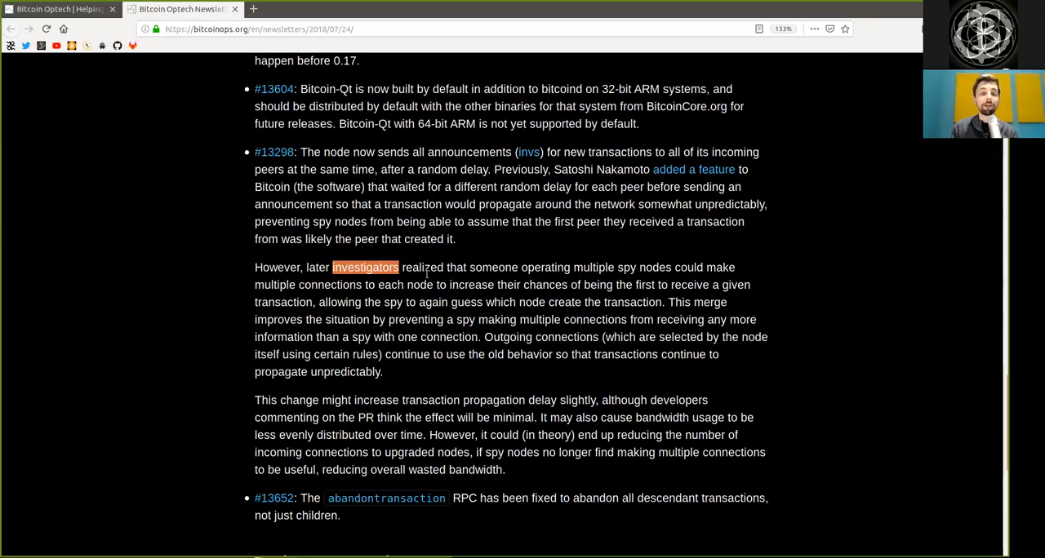
pyautogui.doubleClick(421, 268)
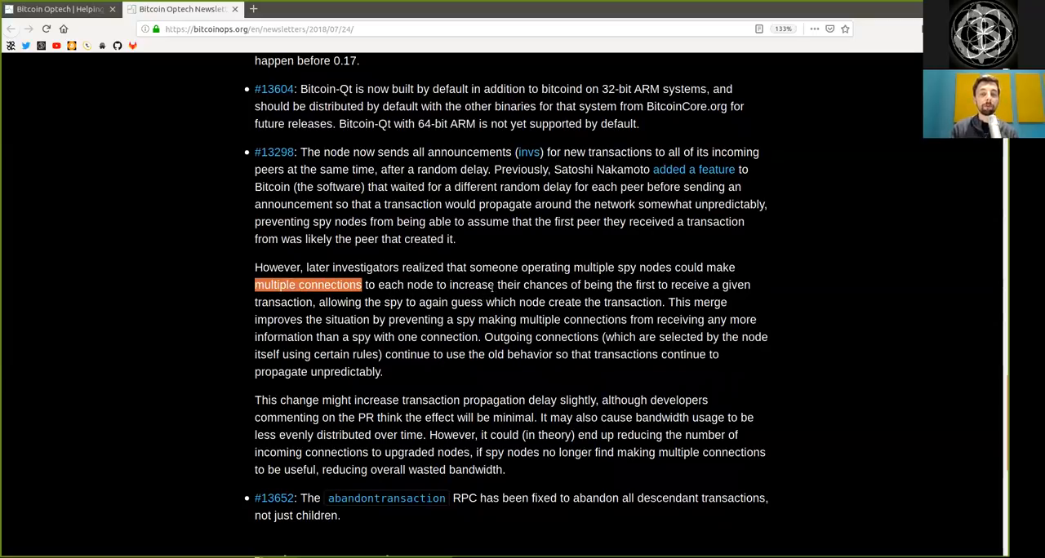
pyautogui.doubleClick(646, 284)
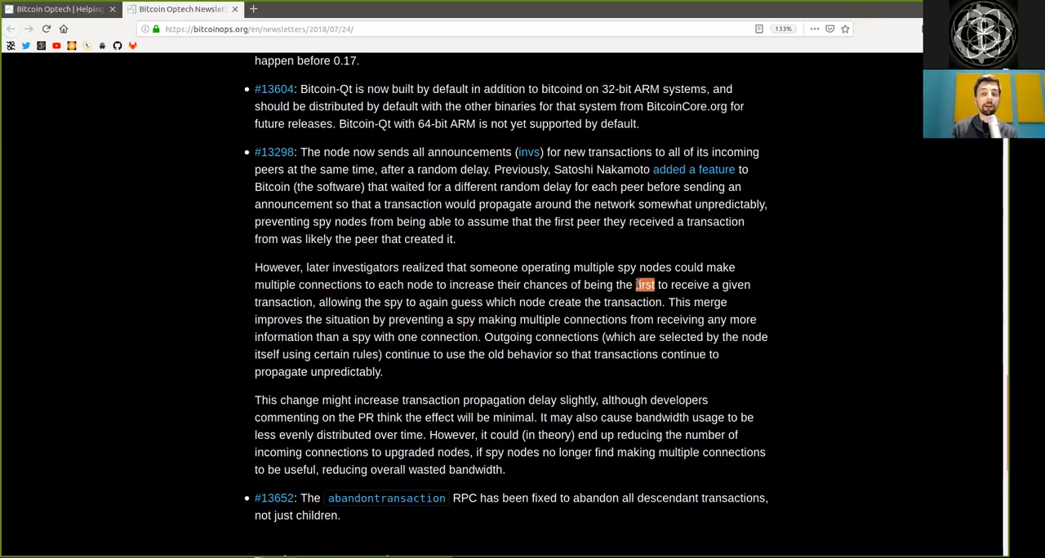
pyautogui.doubleClick(283, 302)
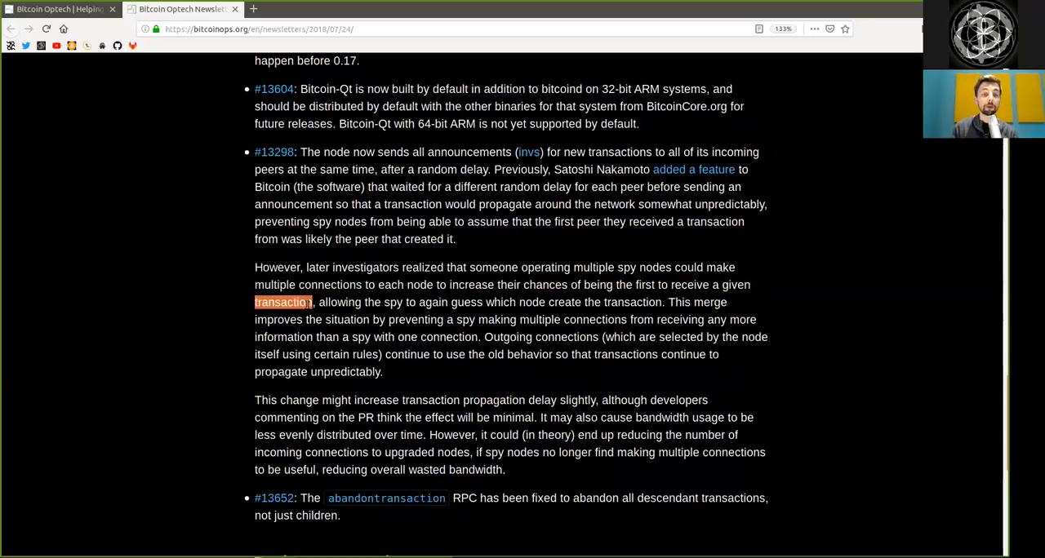
pyautogui.doubleClick(431, 302)
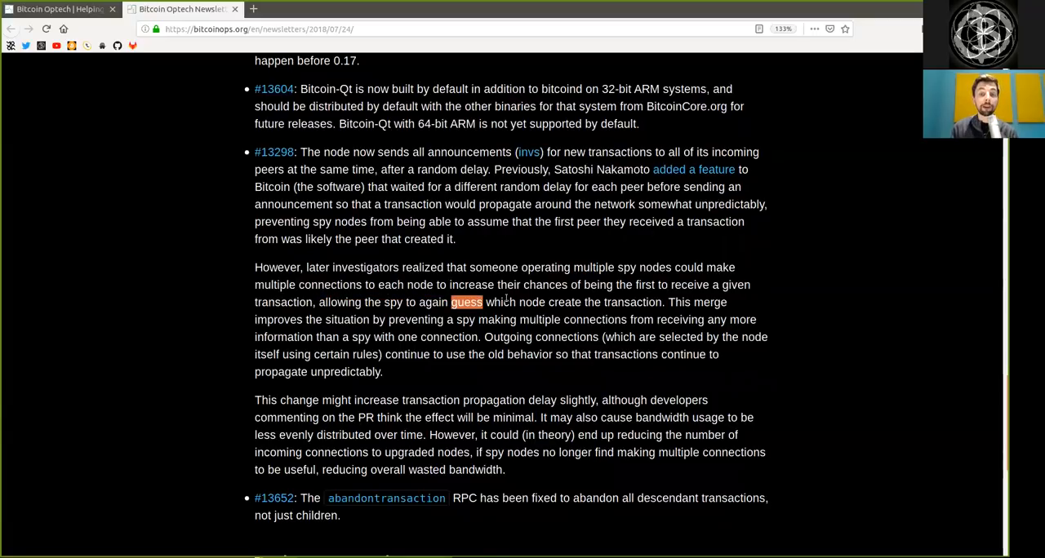
pyautogui.moveTo(487, 302); pyautogui.dragTo(663, 302)
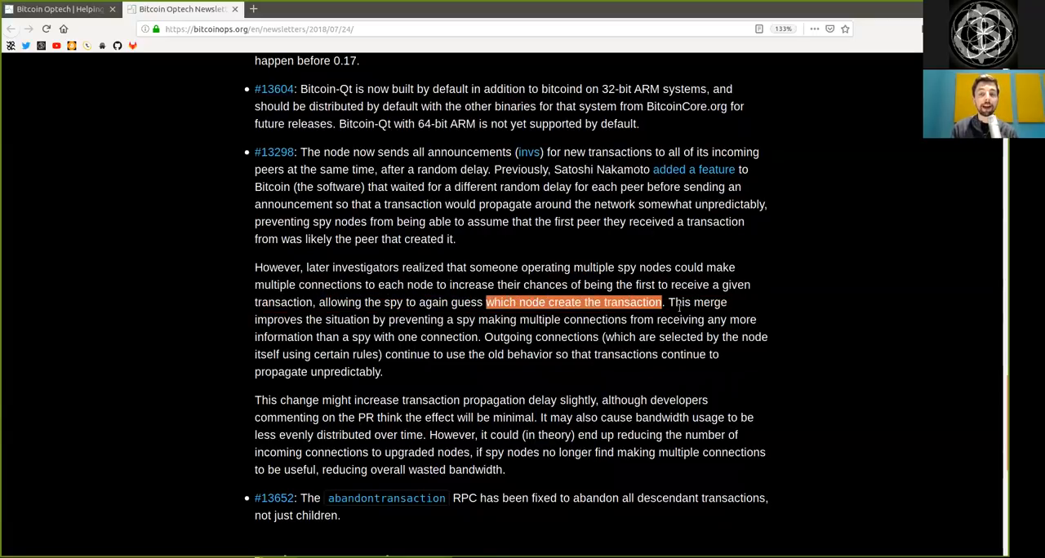
# Highlight 'improves', 'preventing' and 'continue' in the spy-node paragraph's closing lines
pyautogui.doubleClick(278, 320)
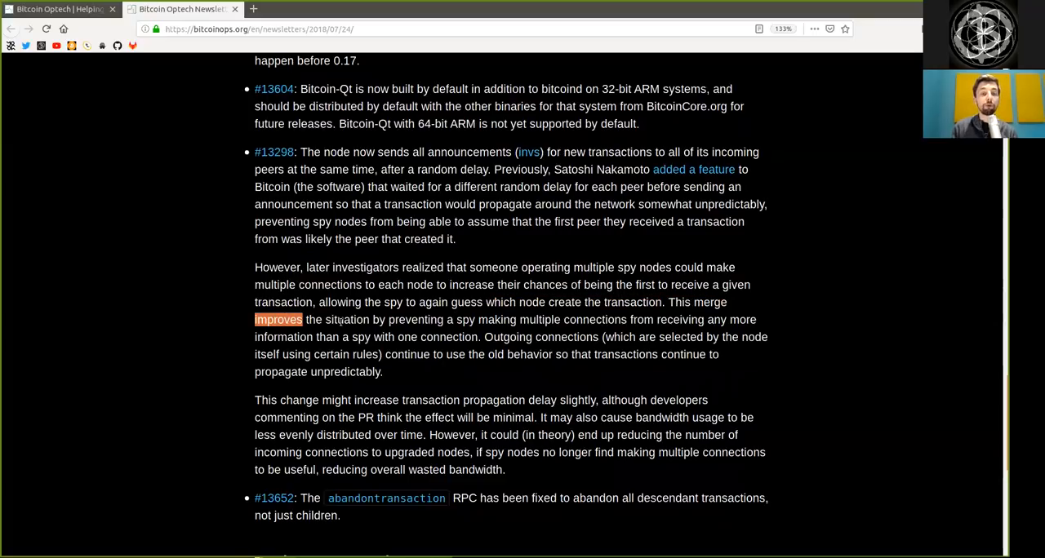
pyautogui.doubleClick(414, 320)
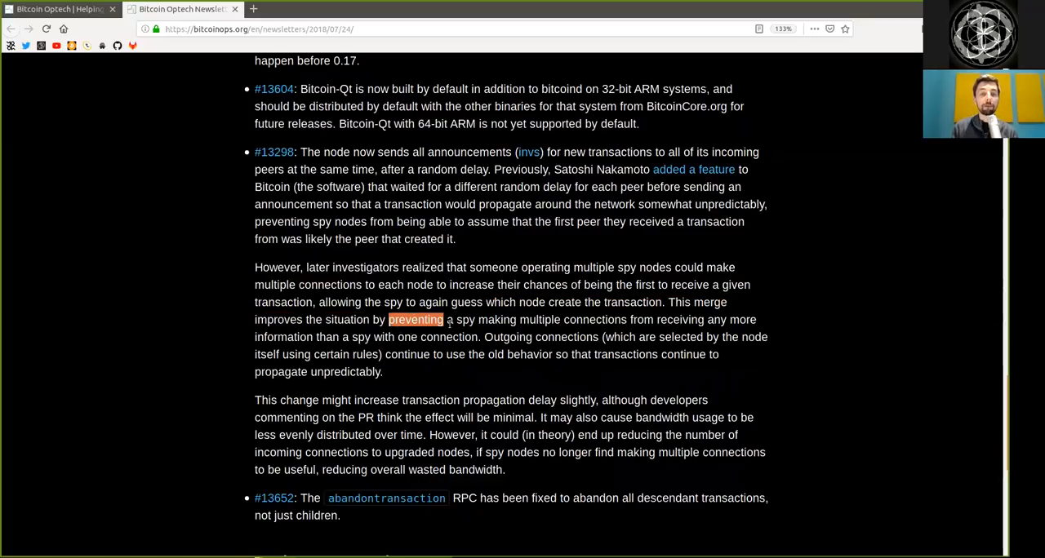
pyautogui.moveTo(457, 320); pyautogui.dragTo(627, 320)
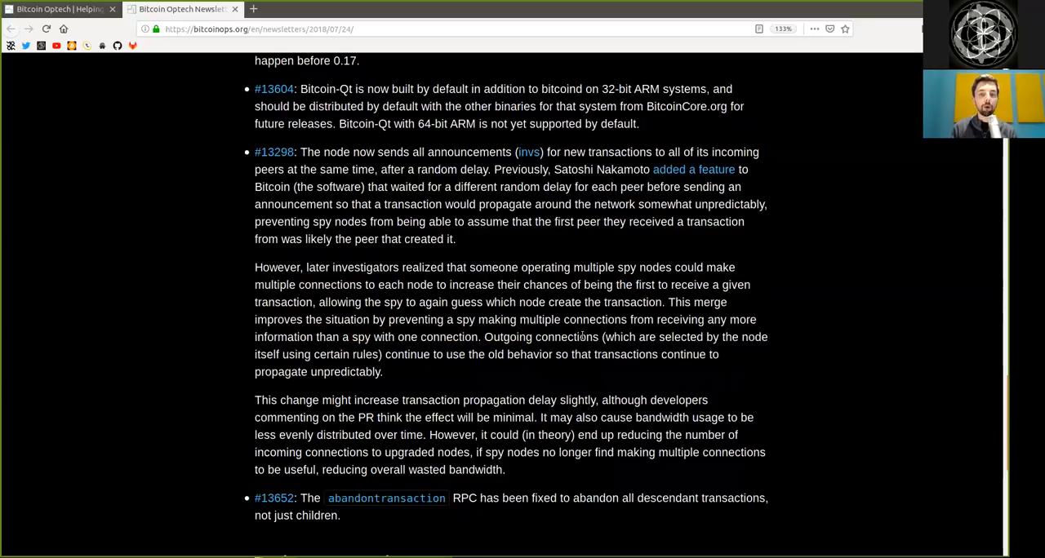
pyautogui.moveTo(479, 359)
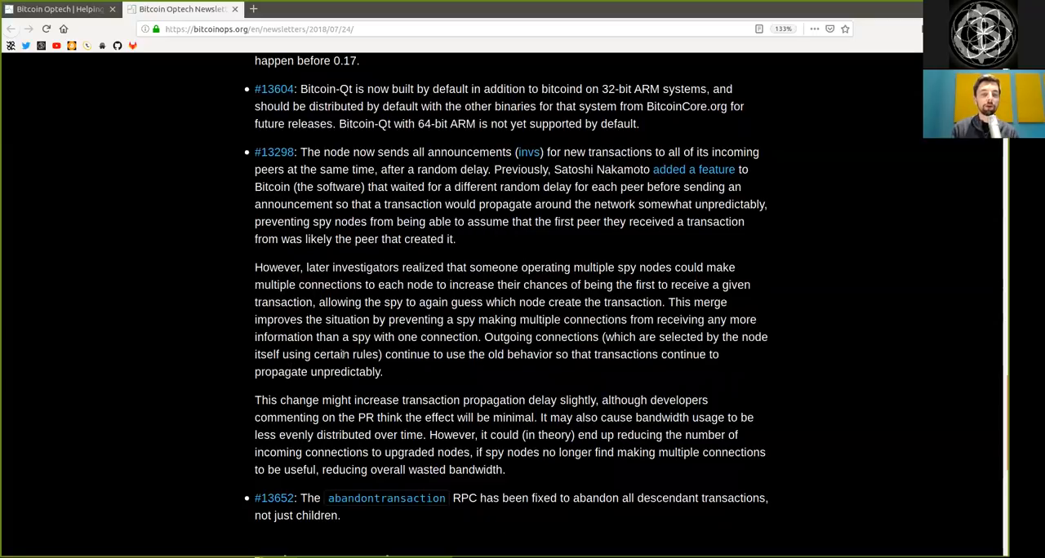
pyautogui.doubleClick(406, 354)
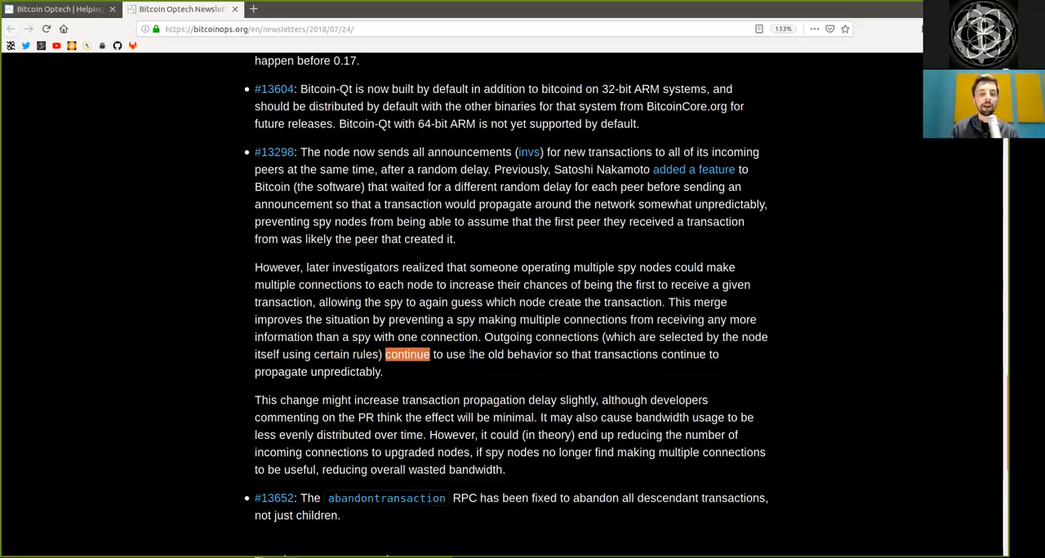
pyautogui.moveTo(601, 368)
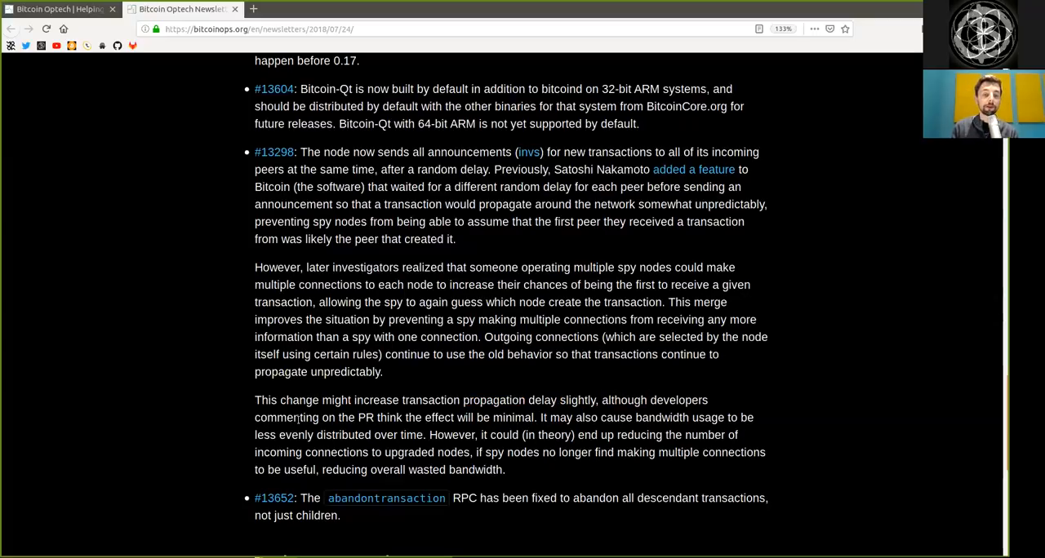
# Highlight 'commenting', 'effect will be minimal' and 'in theory' in the propagation-delay paragraph
pyautogui.doubleClick(286, 417)
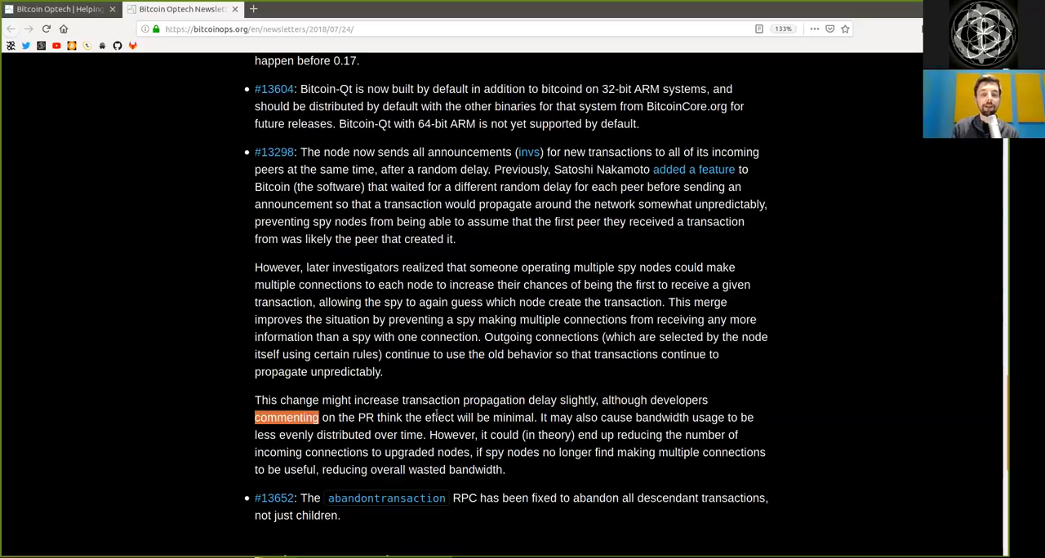
pyautogui.moveTo(424, 418); pyautogui.dragTo(532, 418)
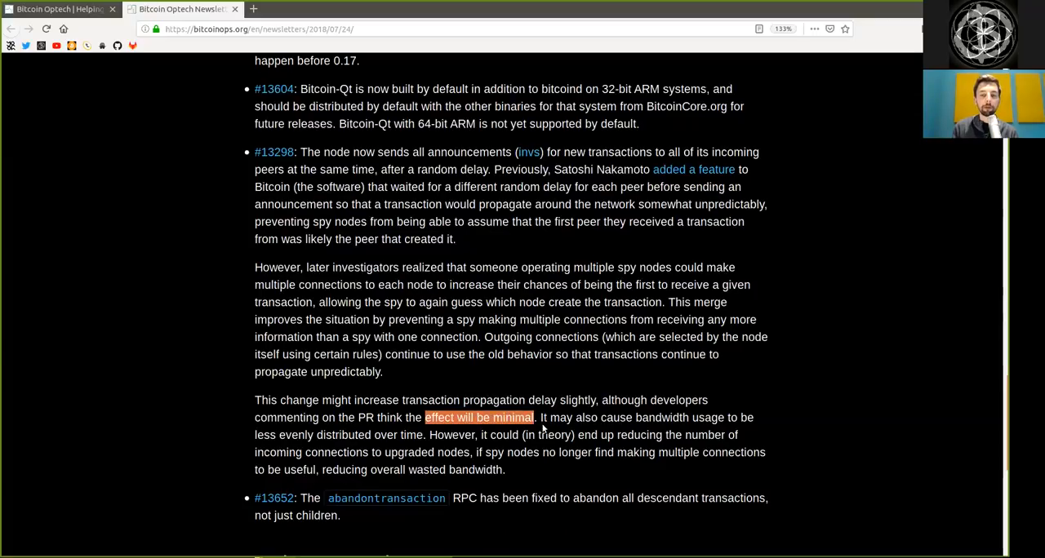
pyautogui.moveTo(635, 434)
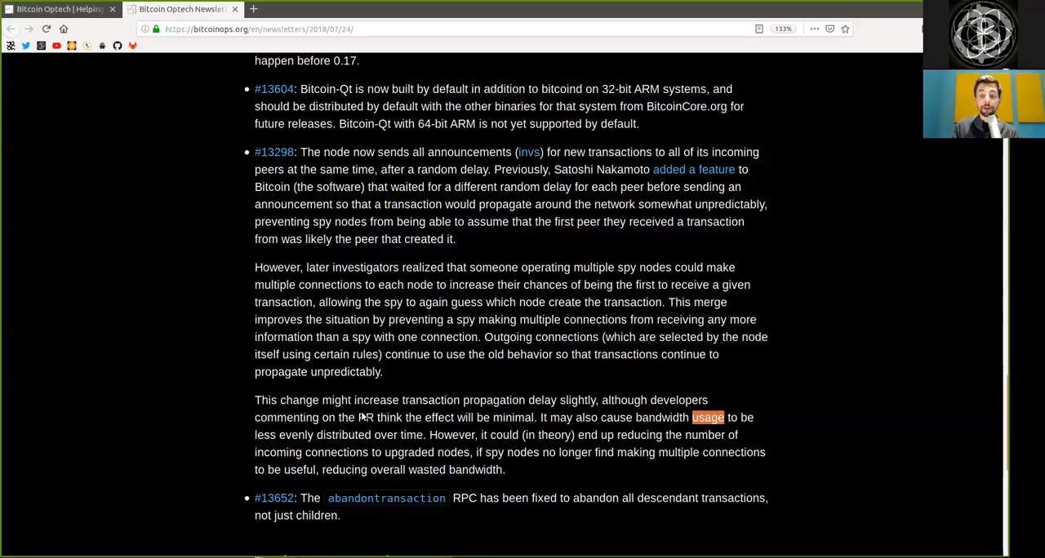
pyautogui.doubleClick(343, 434)
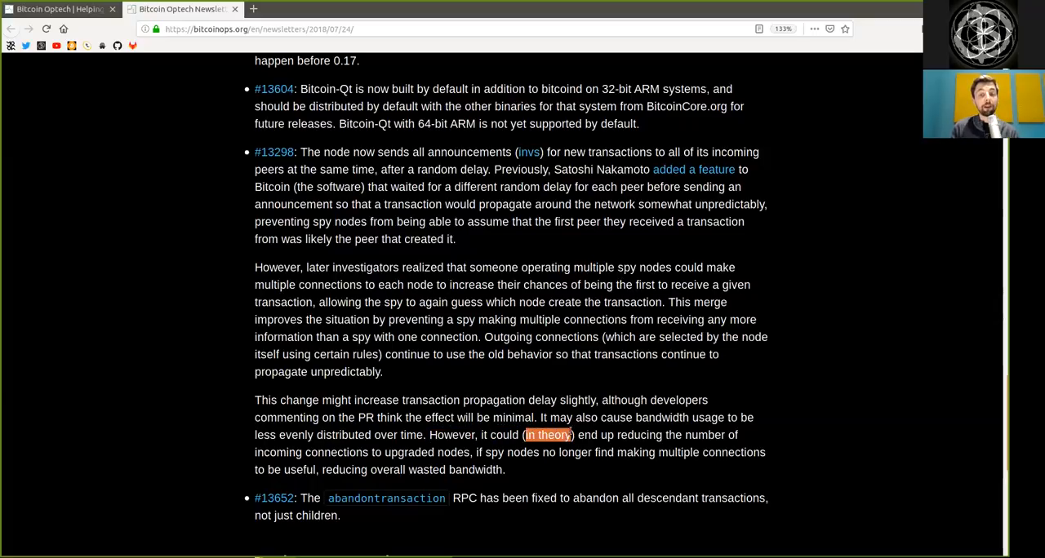
# Highlight 'number' and nearby words while reading the bandwidth lines below
pyautogui.doubleClick(705, 434)
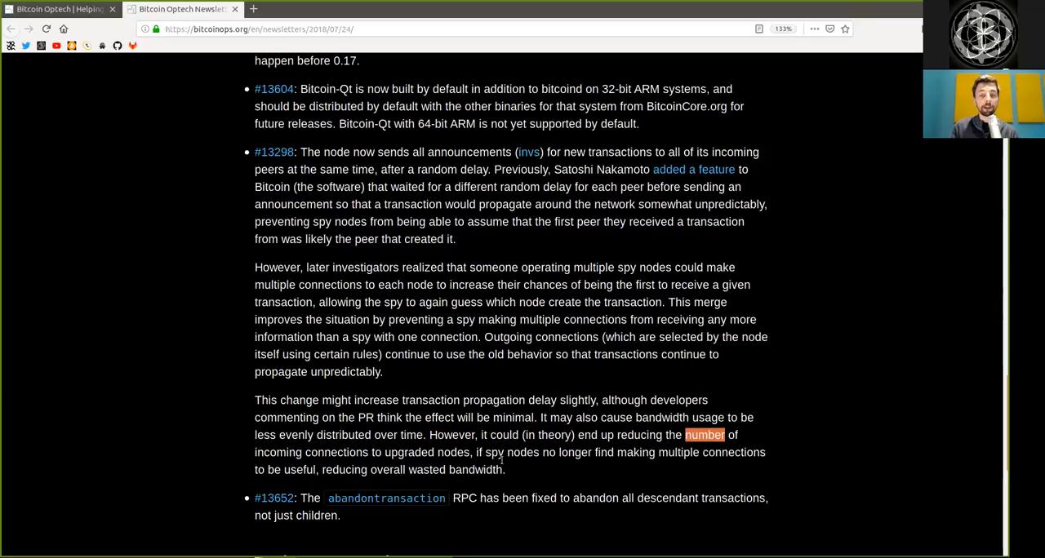
pyautogui.doubleClick(336, 452)
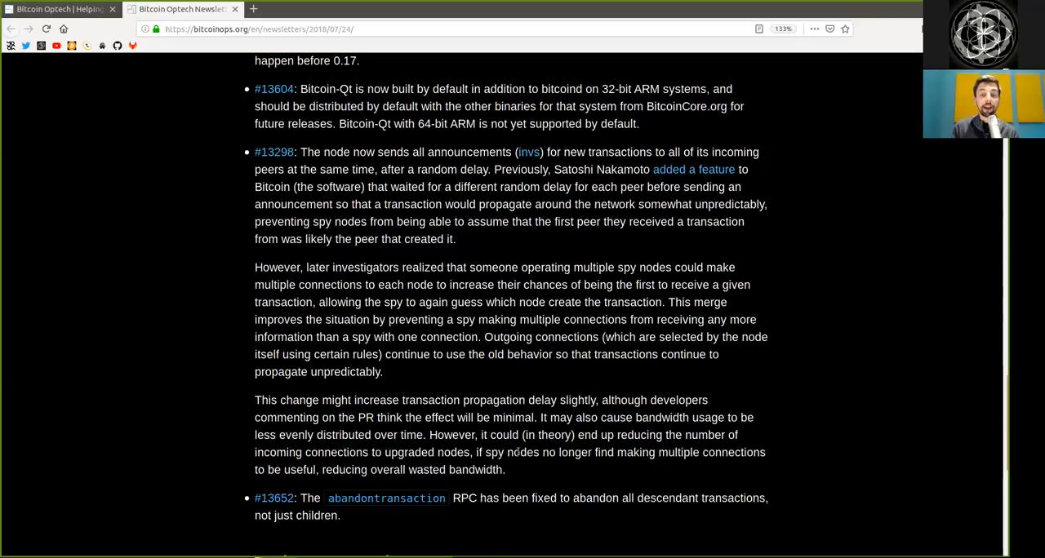
pyautogui.doubleClick(511, 452)
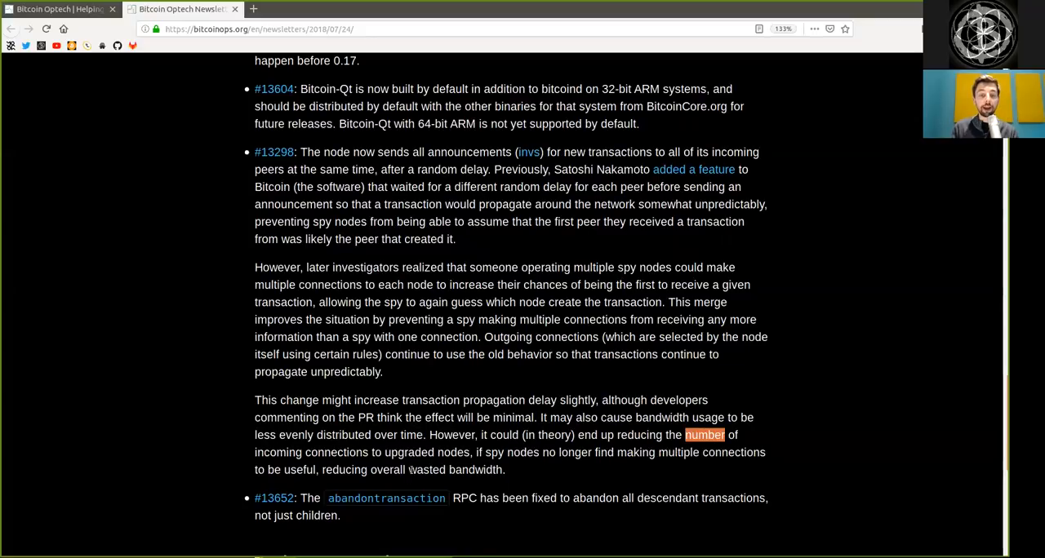
pyautogui.doubleClick(345, 470)
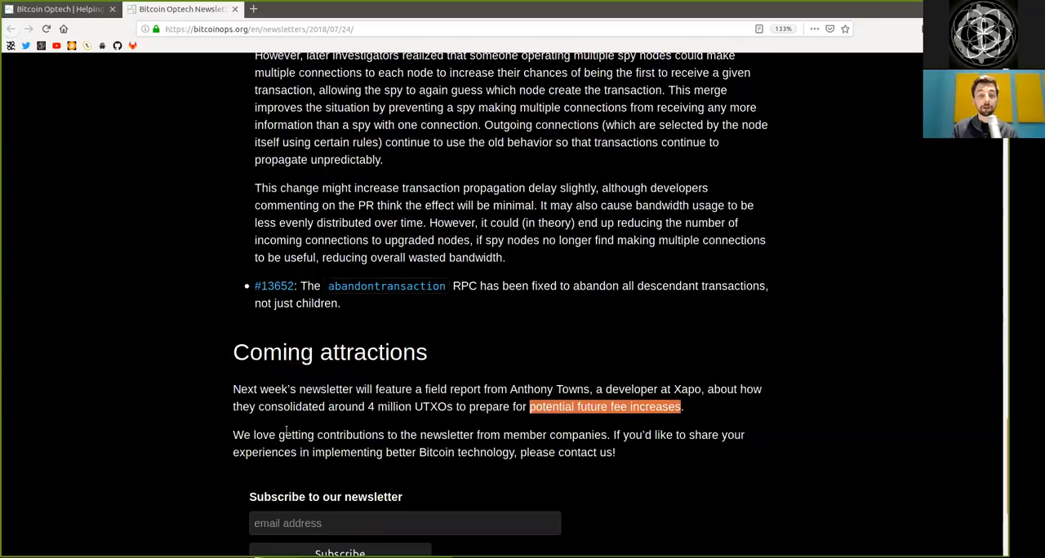
# Highlight 'share' in the Coming attractions closing line, then land on the Optech homepage
pyautogui.doubleClick(265, 434)
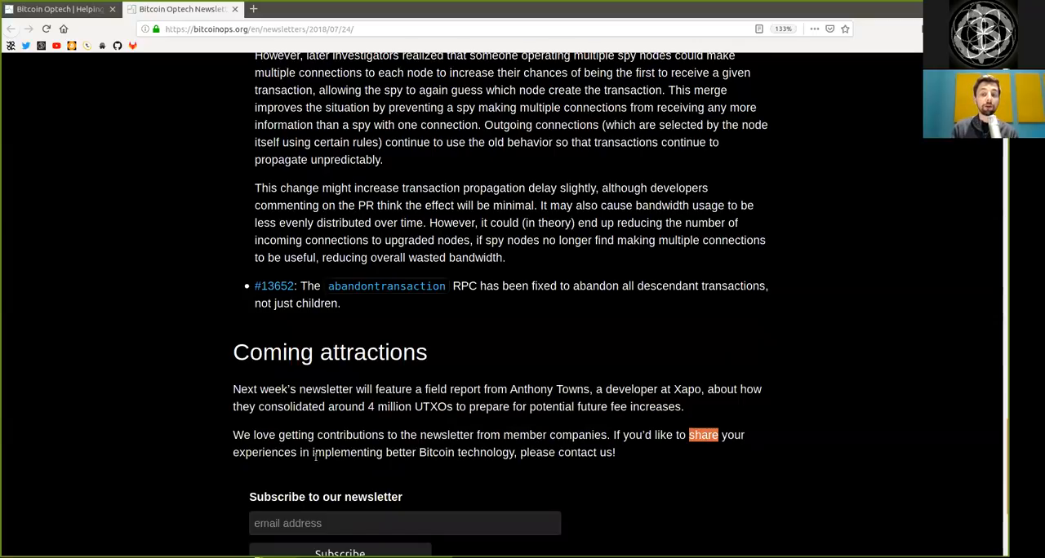
pyautogui.doubleClick(346, 452)
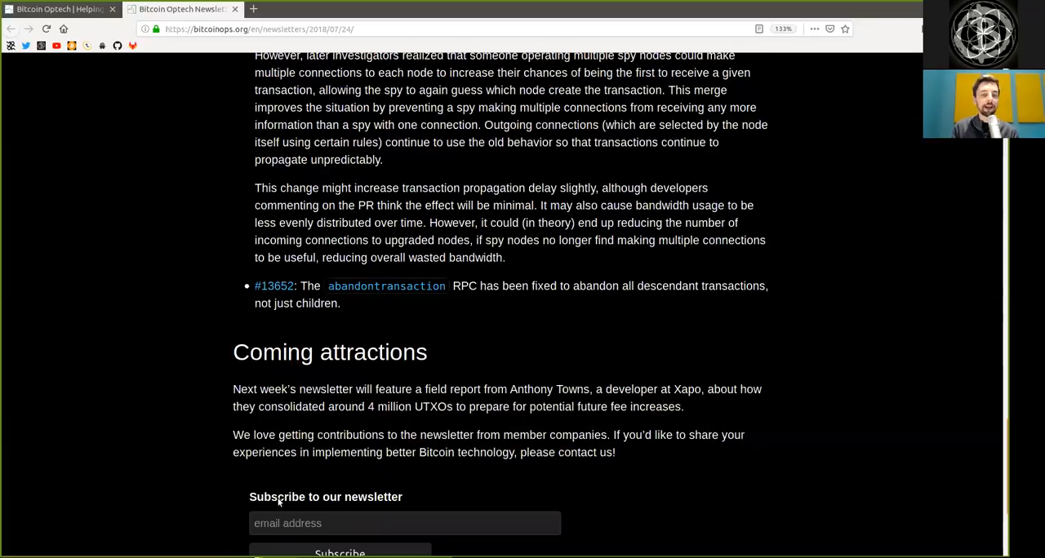
pyautogui.doubleClick(325, 496)
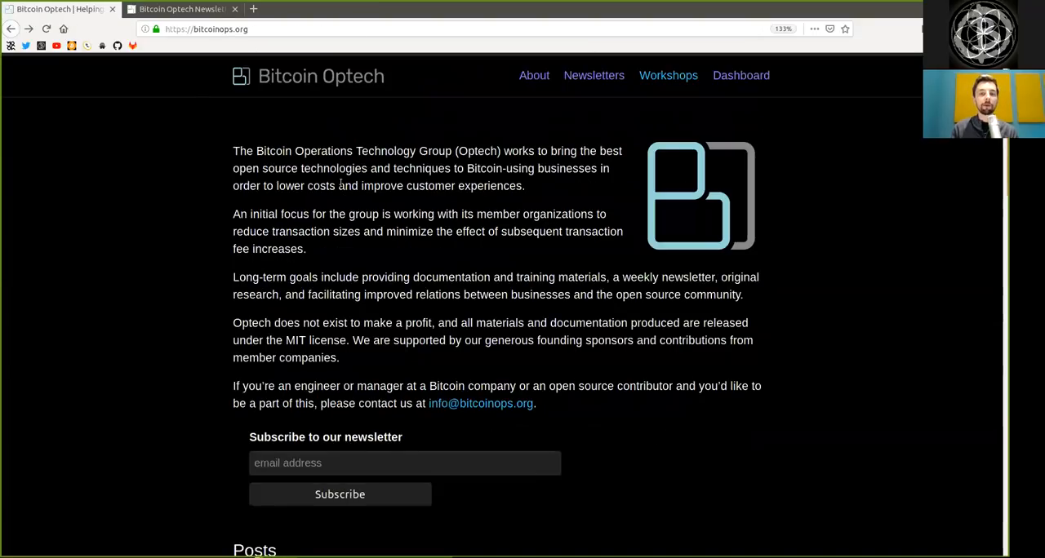
pyautogui.moveTo(352, 221)
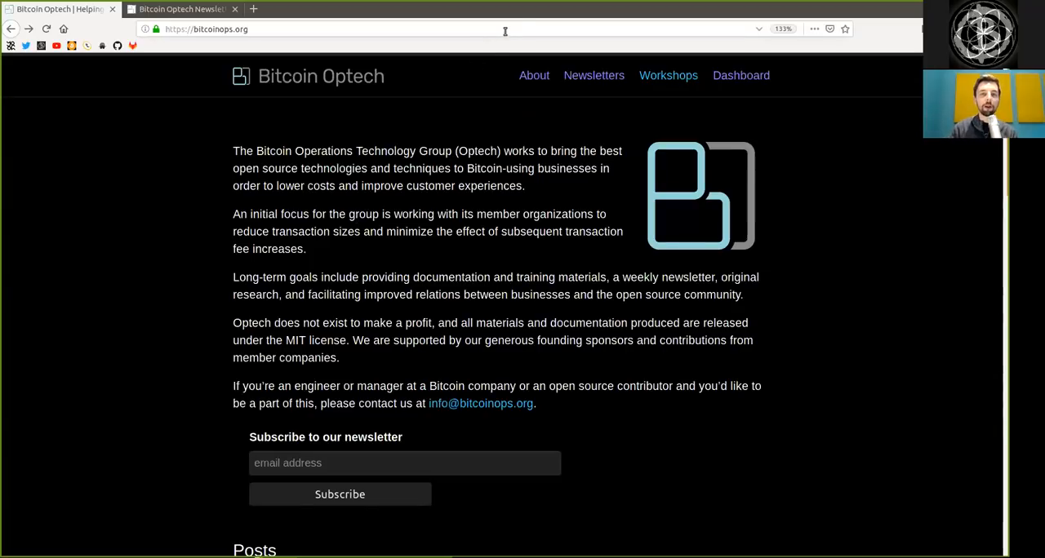
pyautogui.moveTo(519, 21)
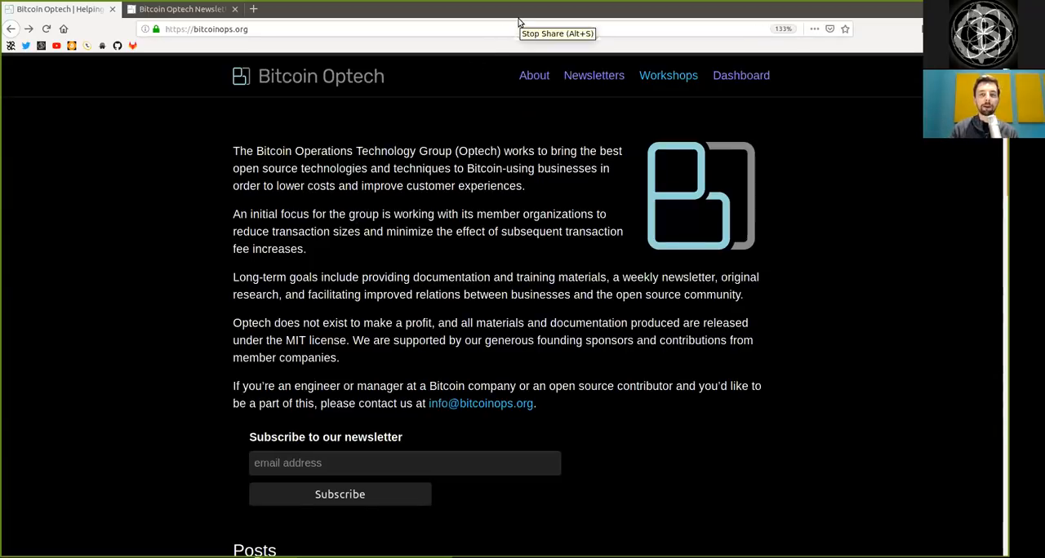